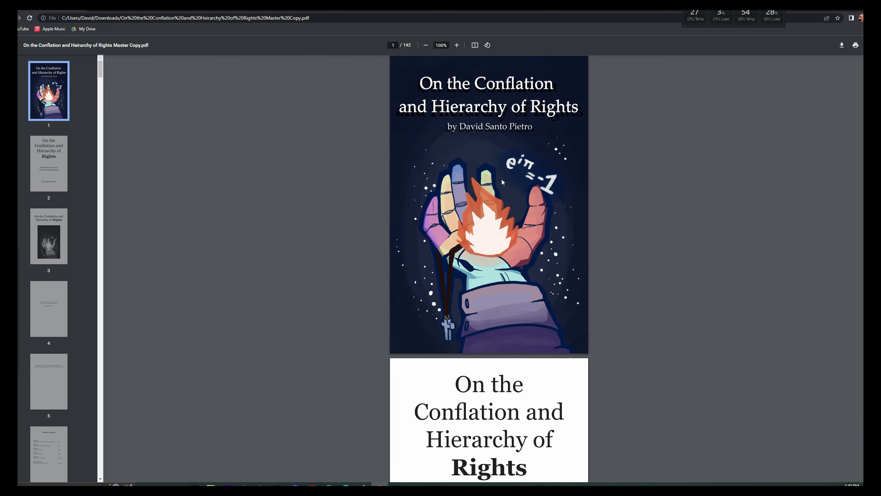
mouse_move(343, 185)
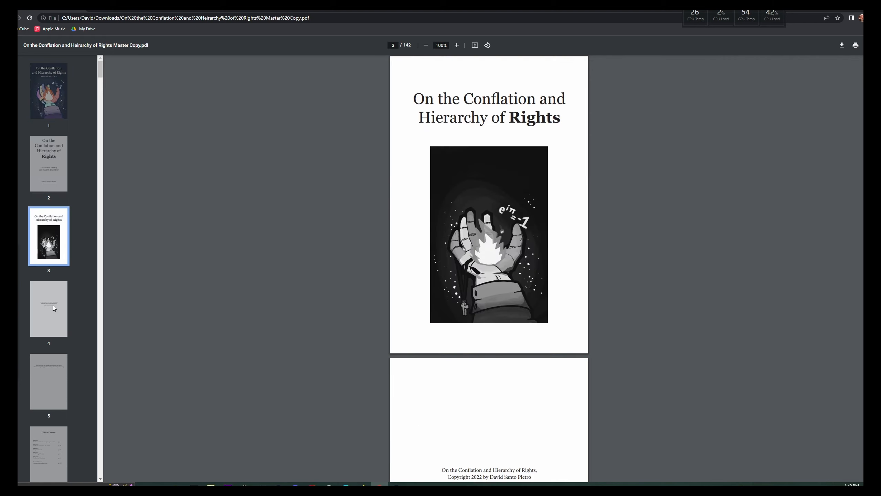
- Scroll from the front cover down to page 3, the black-and-white inner title page
scroll("down", 3)
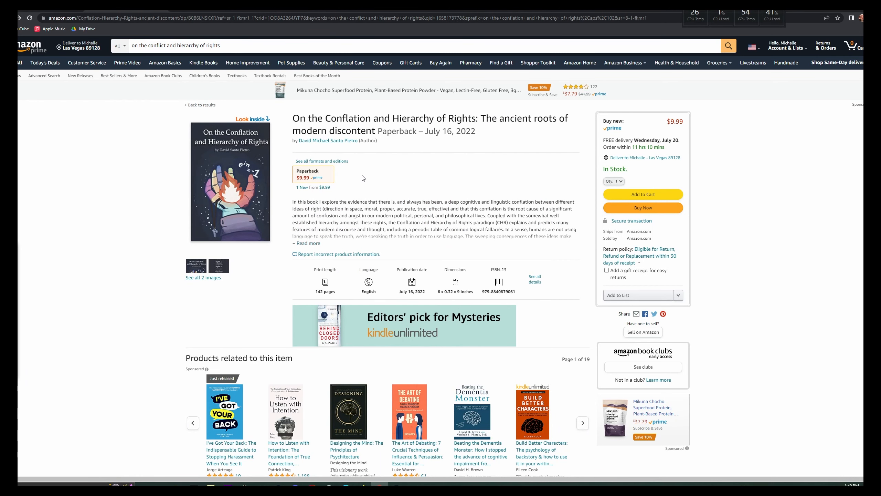
mouse_move(342, 187)
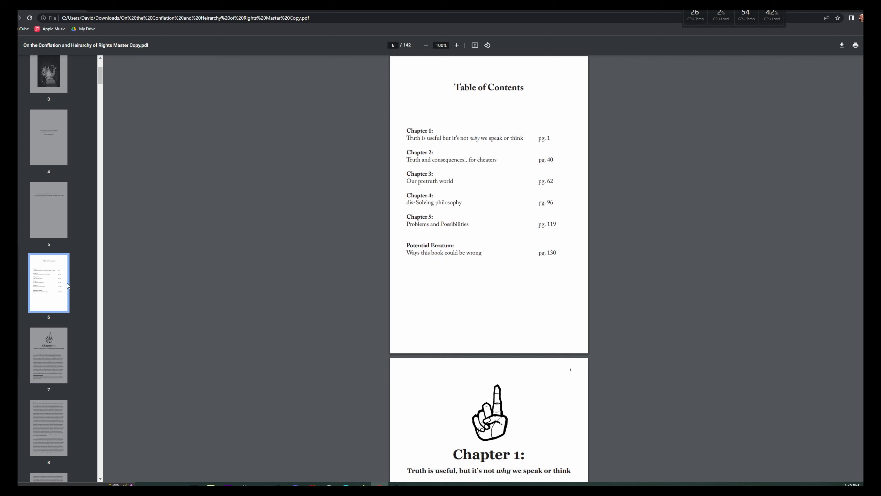
mouse_move(365, 171)
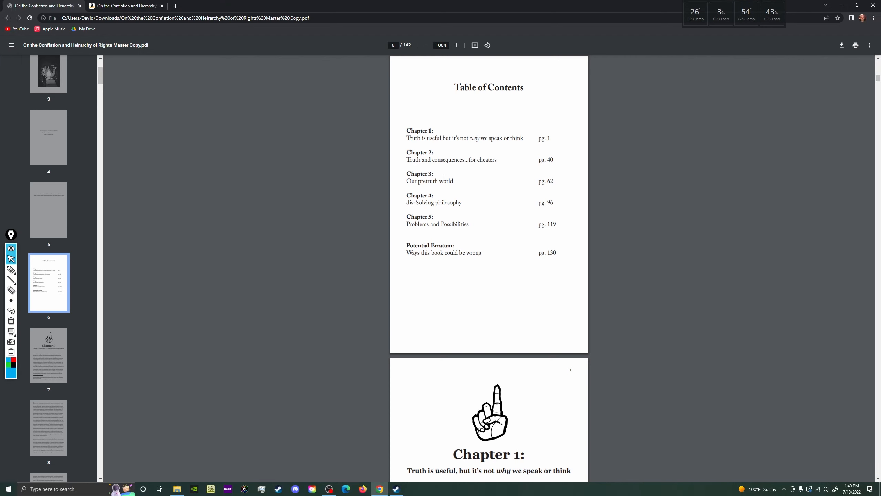
mouse_move(329, 261)
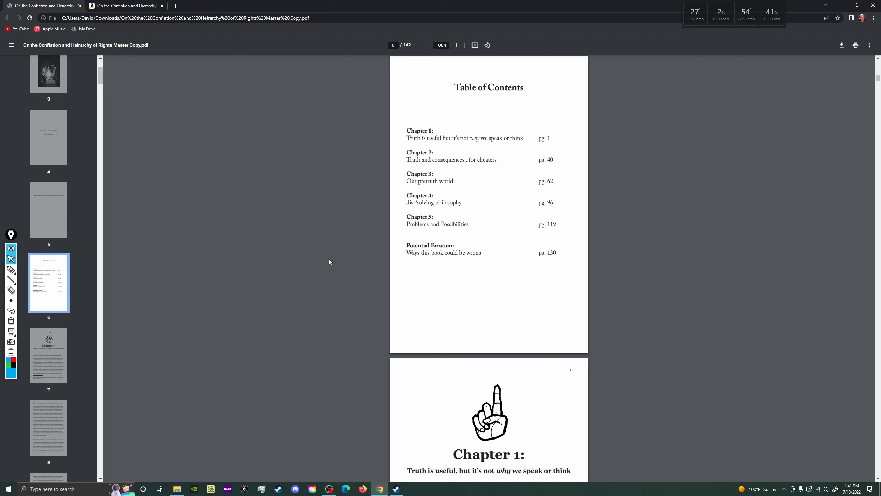
mouse_move(327, 258)
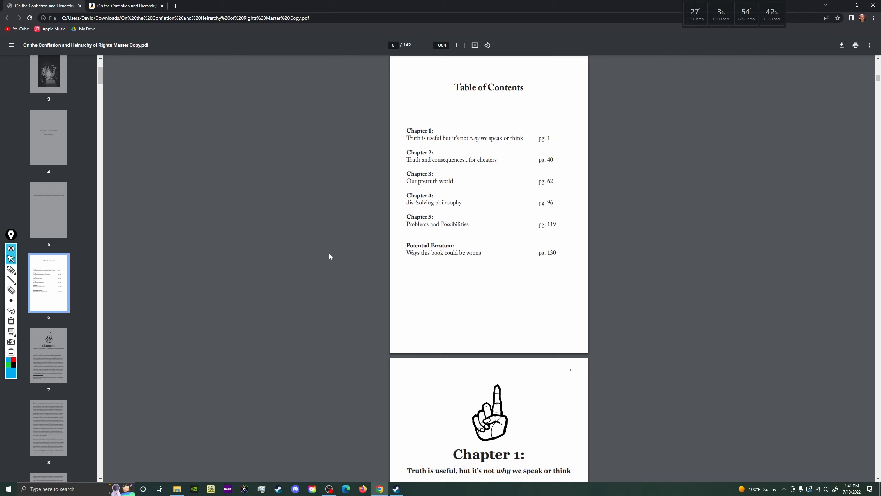
mouse_move(467, 160)
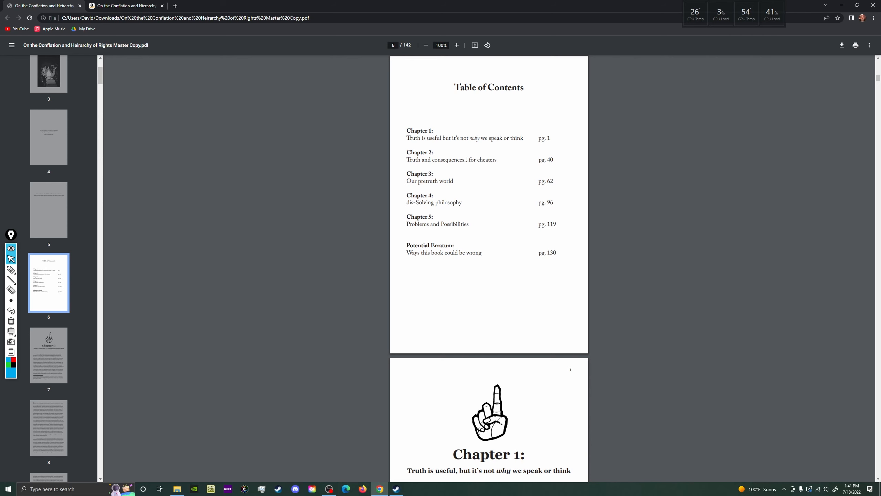
- Scroll down through the Table of Contents on page 6 toward Chapter 1's opening
scroll("down", 3)
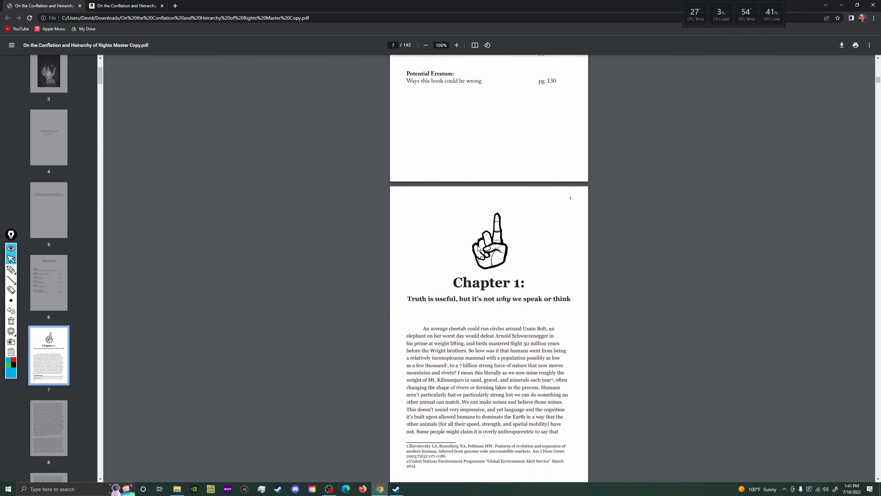
scroll("down", 3)
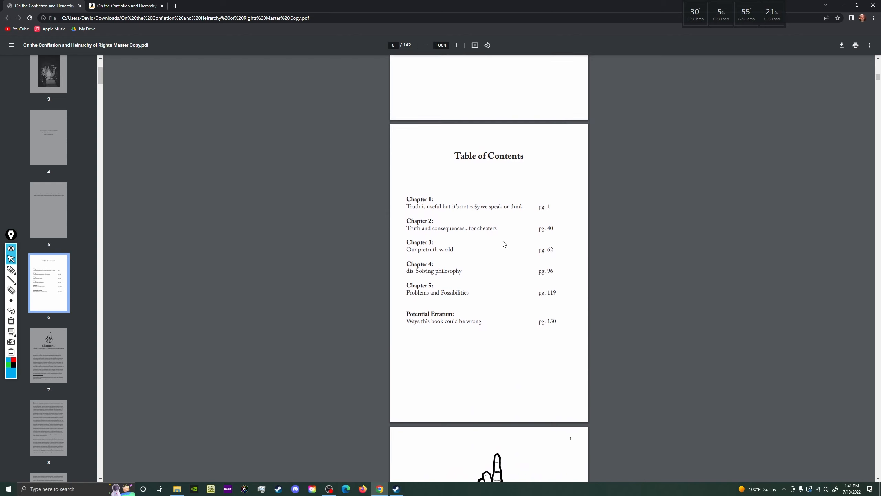
mouse_move(193, 216)
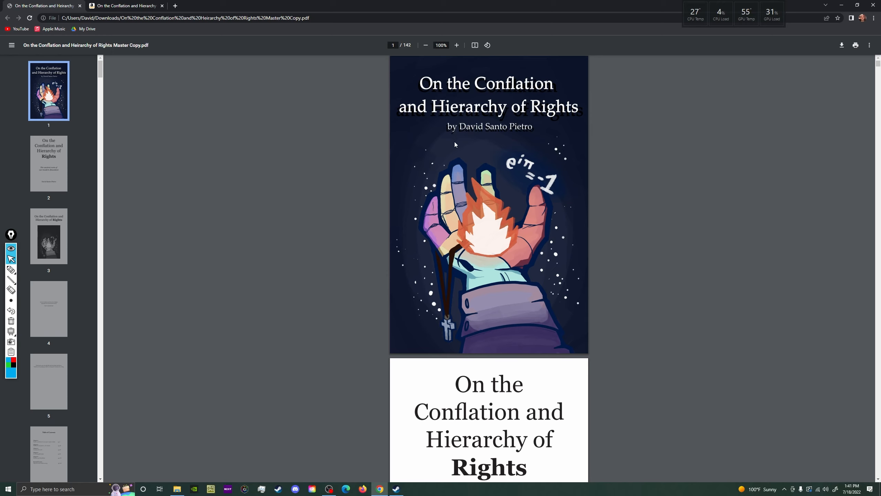
mouse_move(561, 86)
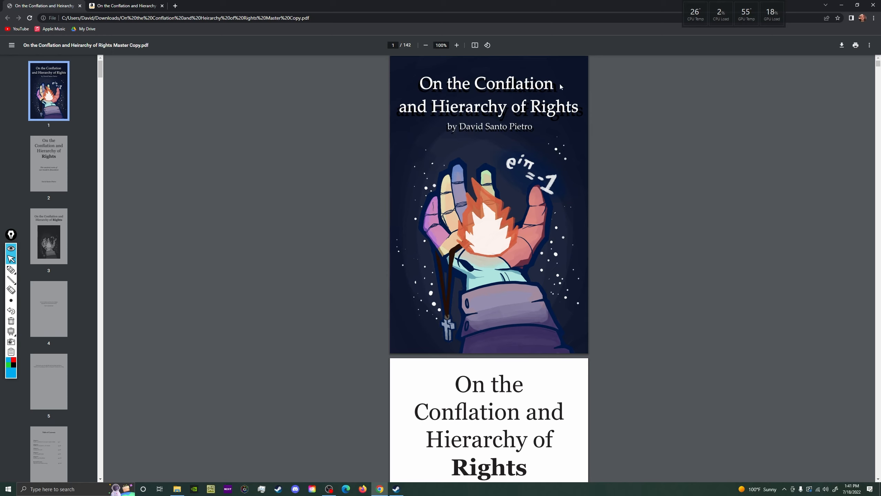
- Show the back cover, page 142, and draw an arrow beside the first 'right adj.' definition
scroll("down", 3)
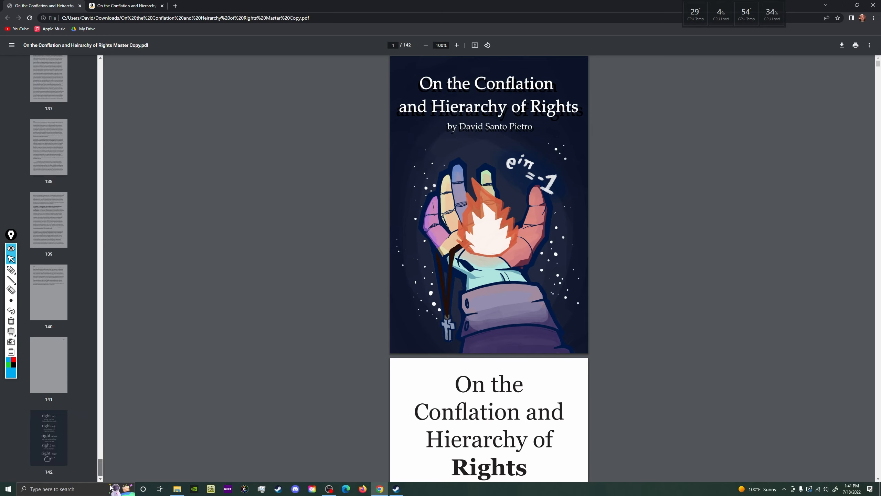
left_click(48, 437)
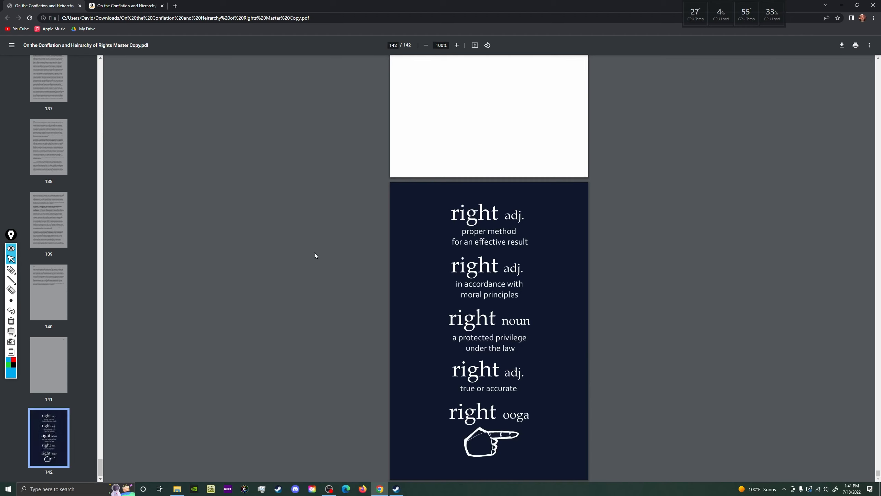
mouse_move(314, 253)
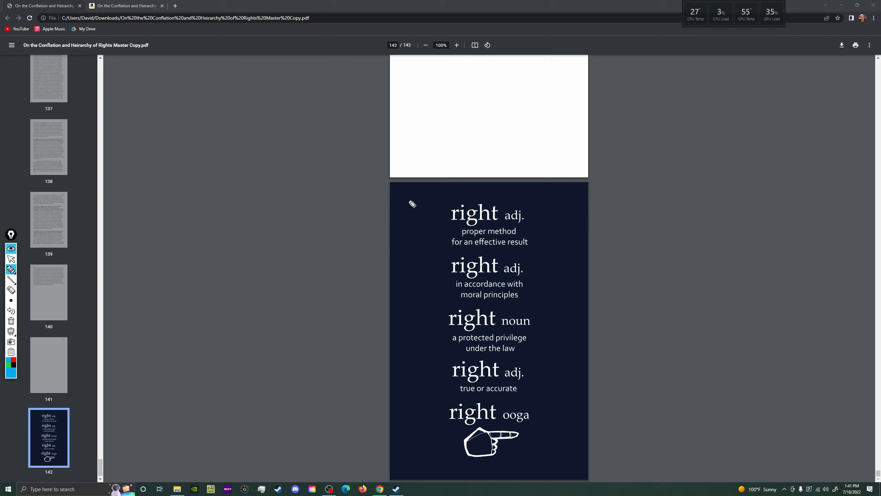
left_click_drag(404, 201, 445, 219)
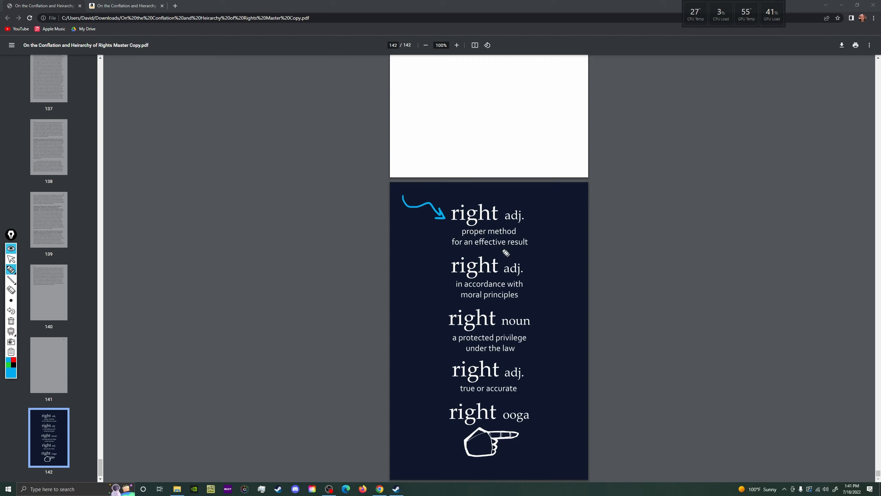
mouse_move(522, 241)
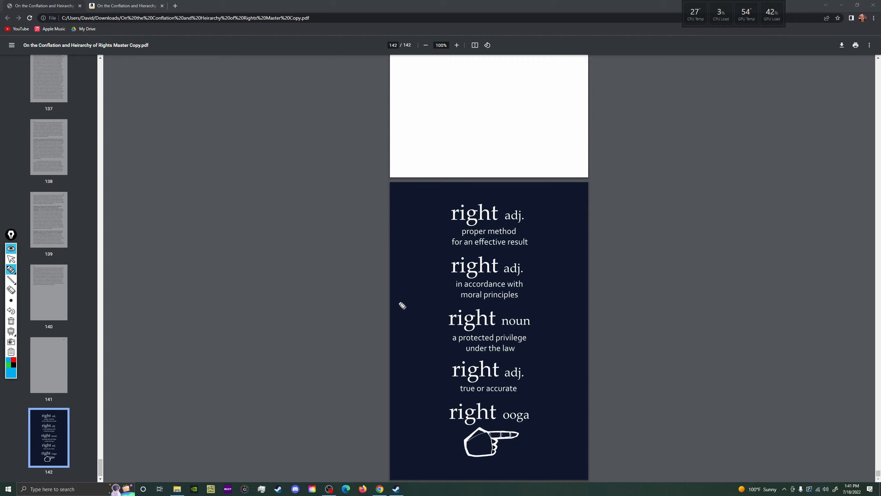
- Draw an arrow pointing at the last back-cover entry, 'right ooga'
left_click_drag(399, 307, 442, 320)
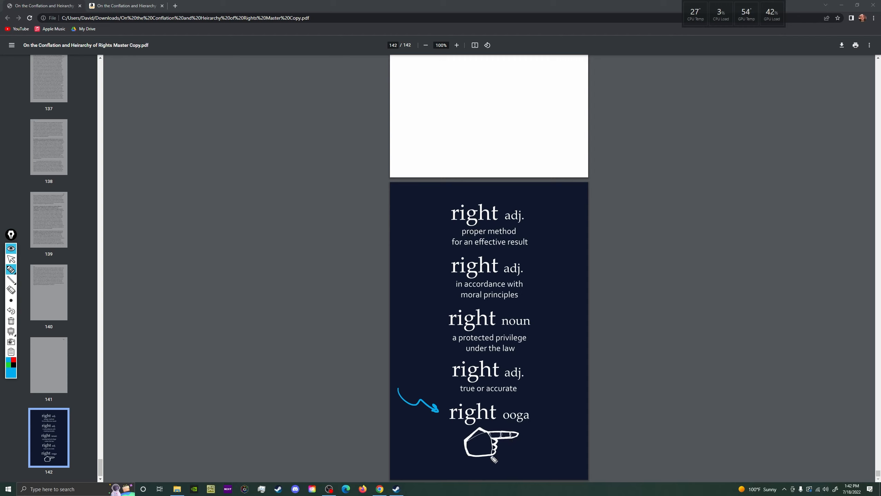
mouse_move(553, 446)
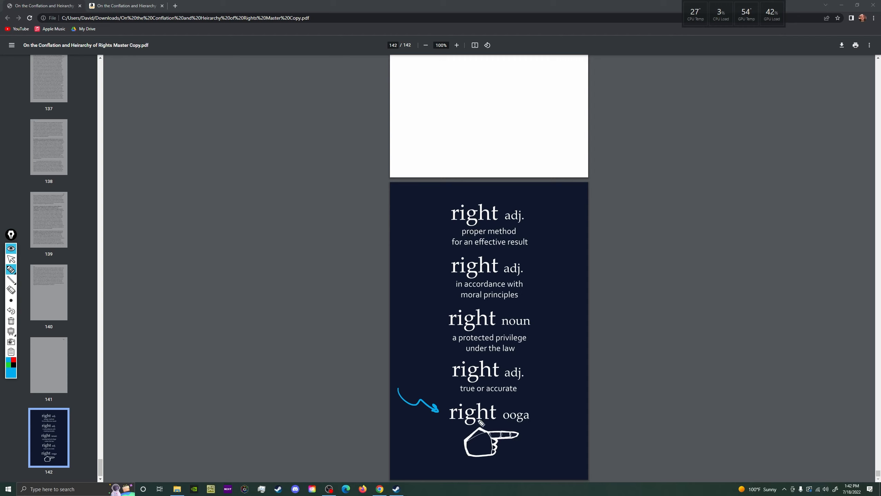
mouse_move(446, 427)
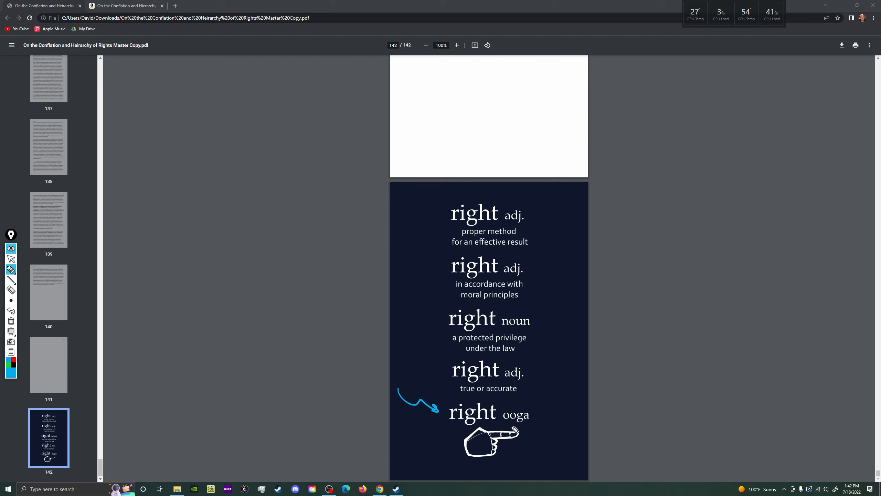
mouse_move(520, 431)
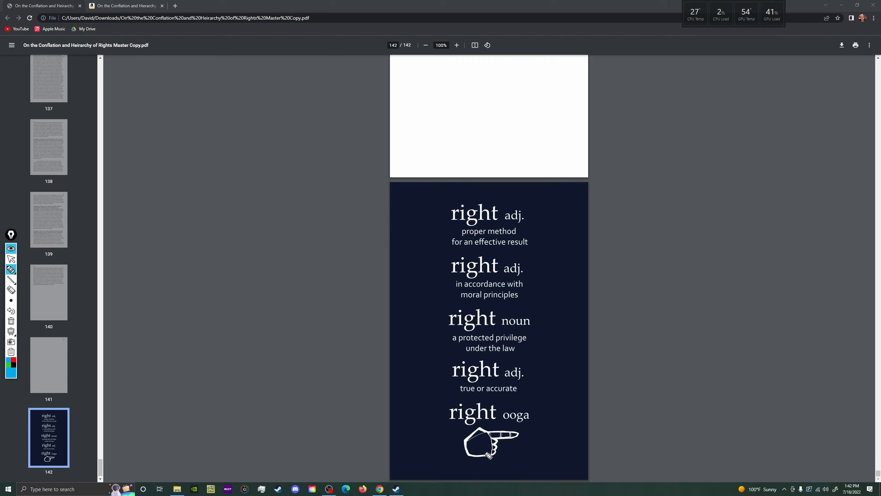
mouse_move(503, 437)
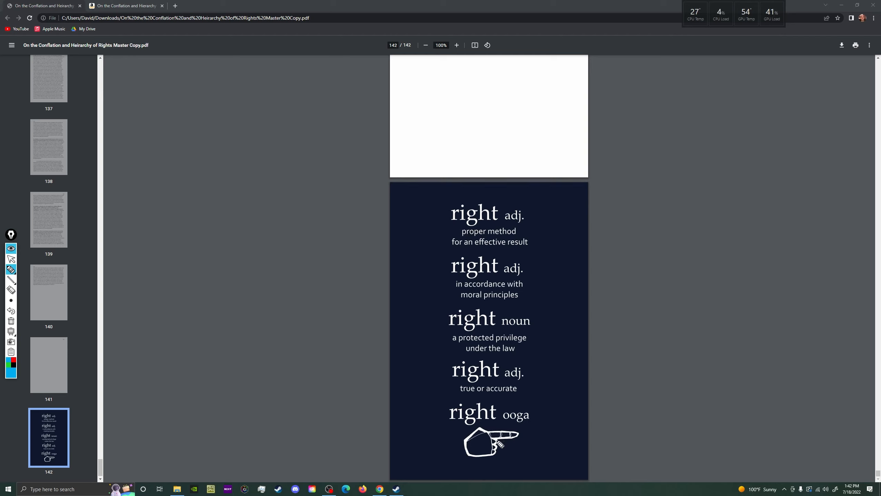
mouse_move(515, 452)
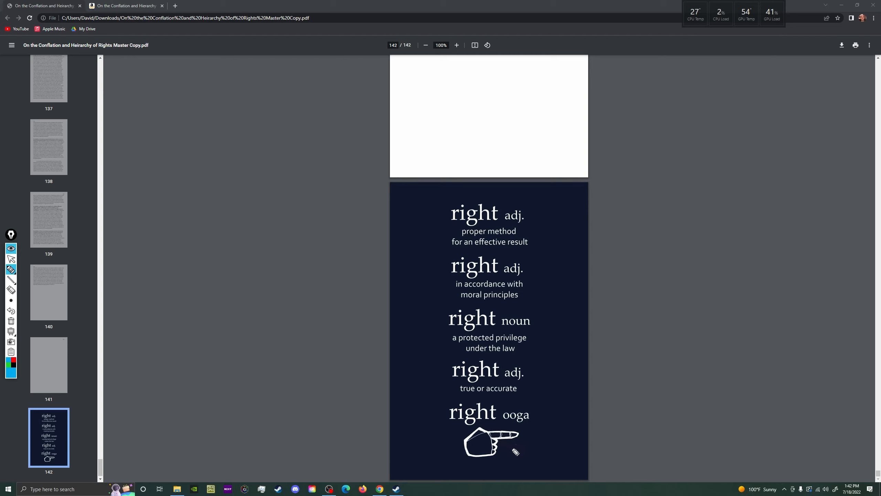
mouse_move(479, 457)
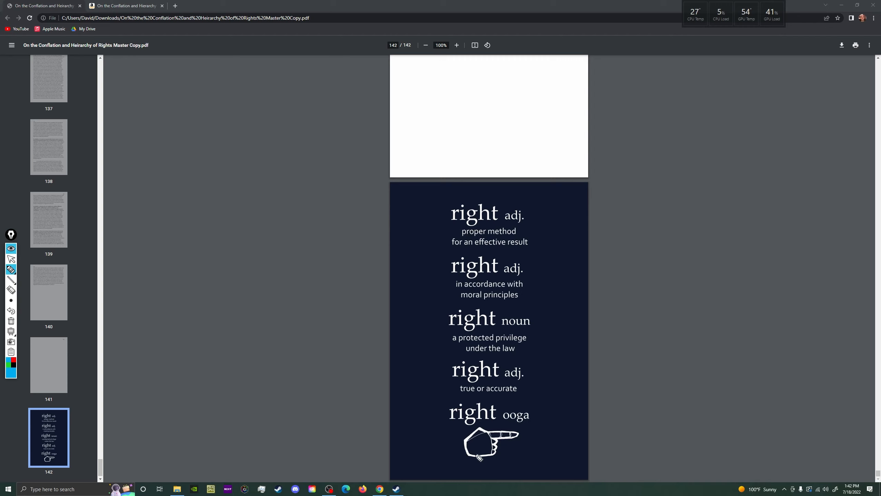
mouse_move(484, 389)
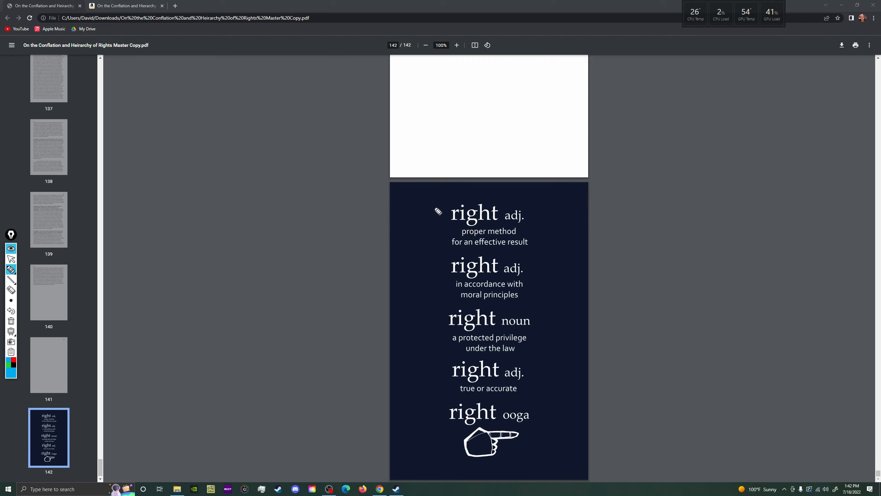
mouse_move(432, 447)
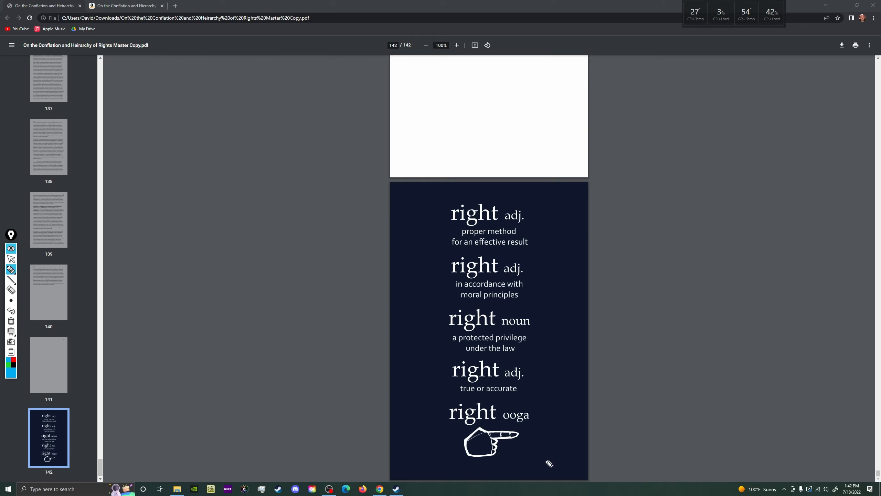
mouse_move(557, 242)
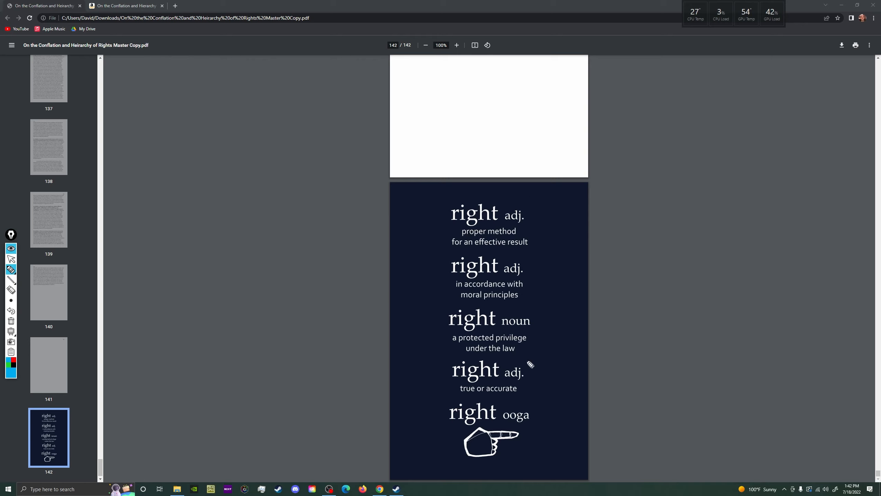
mouse_move(506, 401)
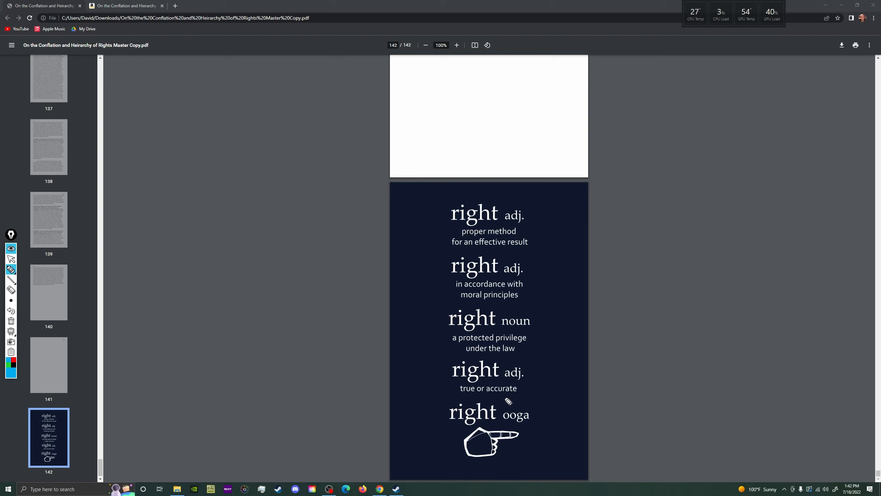
mouse_move(487, 293)
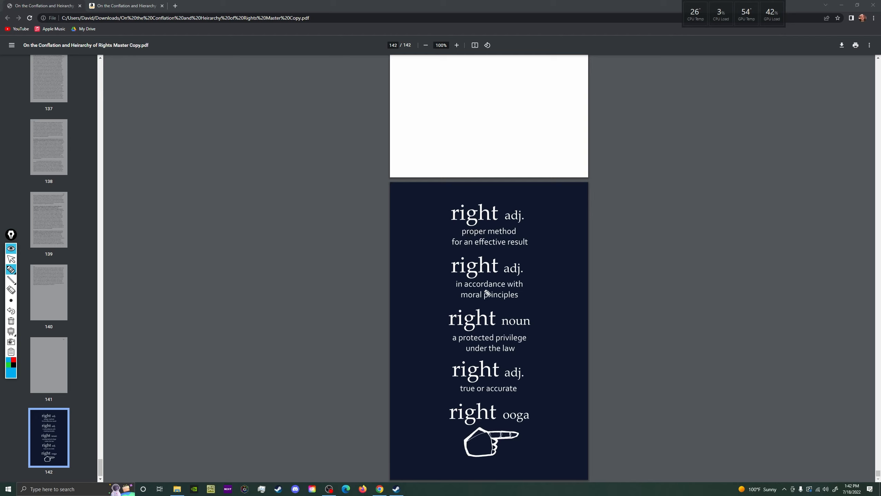
mouse_move(489, 368)
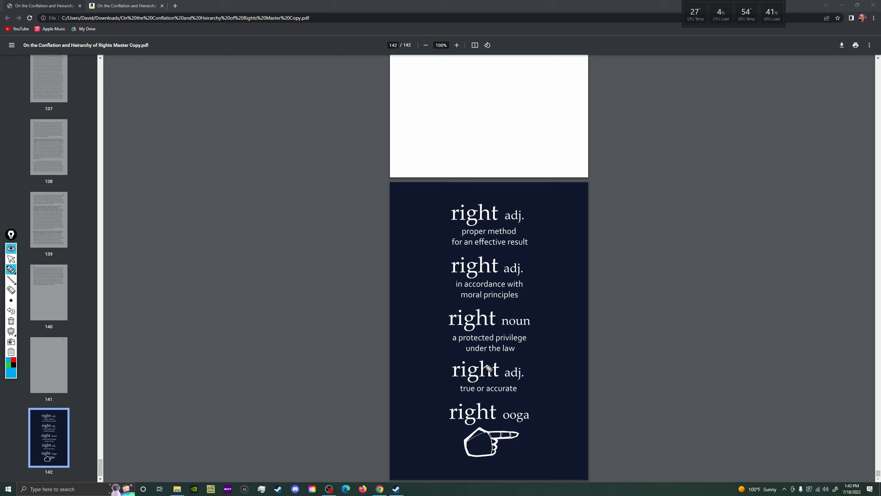
mouse_move(436, 358)
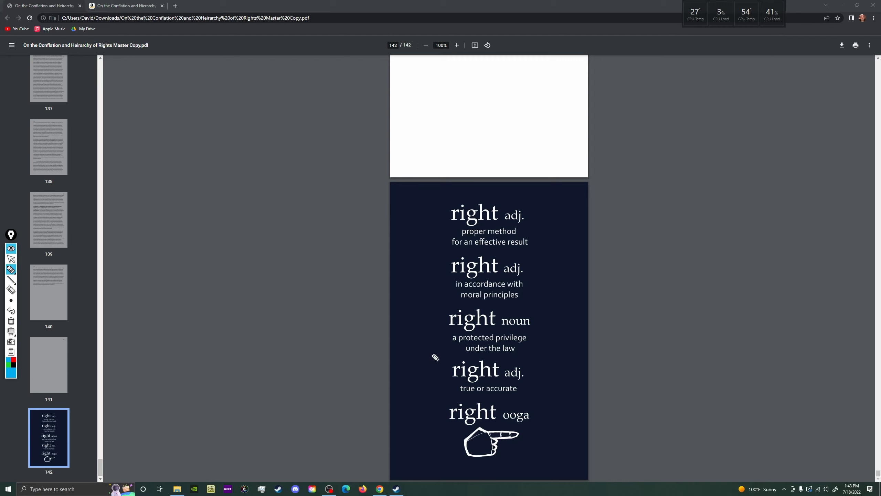
mouse_move(478, 368)
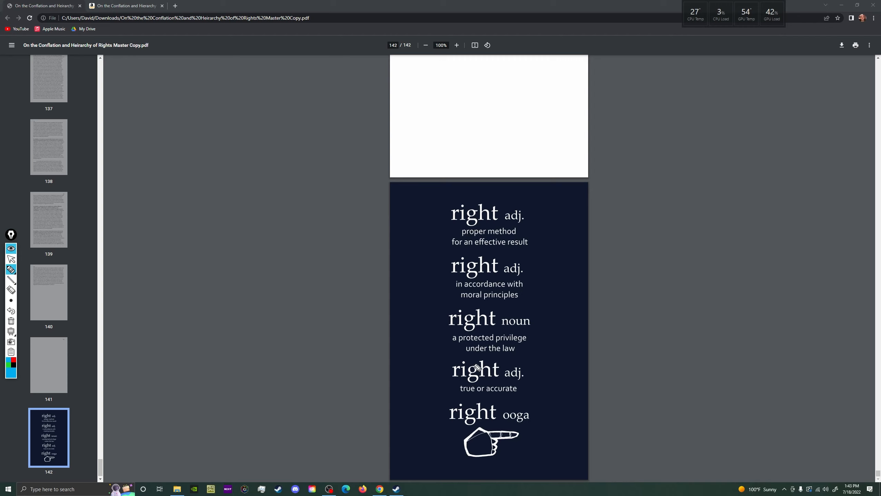
mouse_move(516, 419)
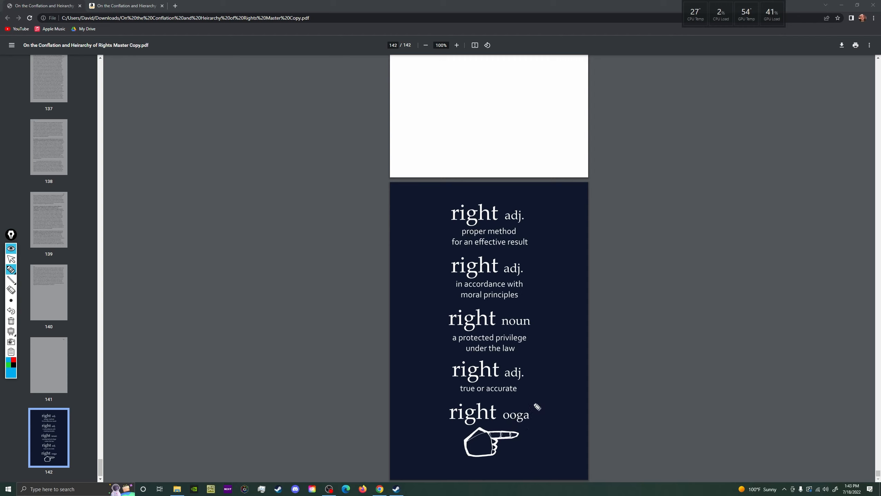
mouse_move(494, 419)
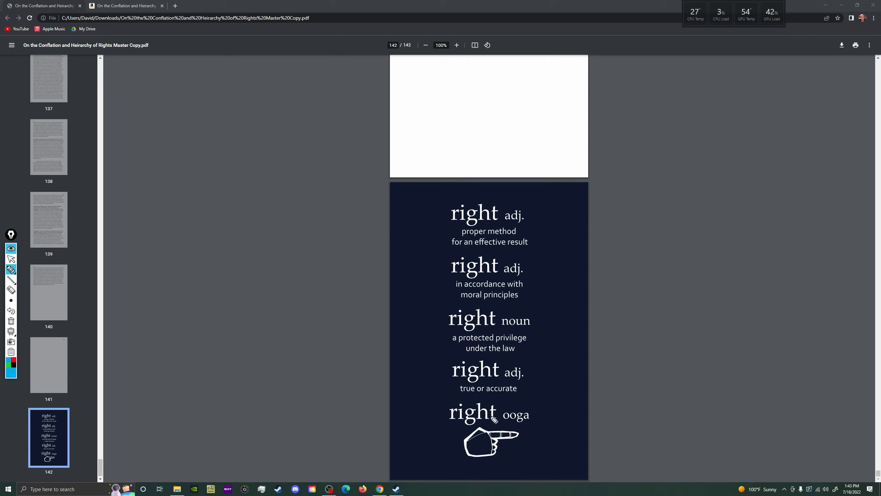
mouse_move(536, 370)
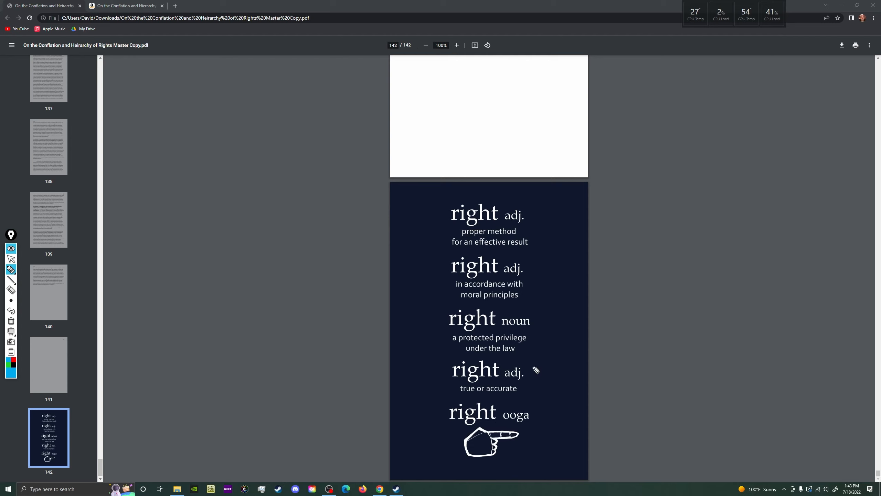
mouse_move(496, 285)
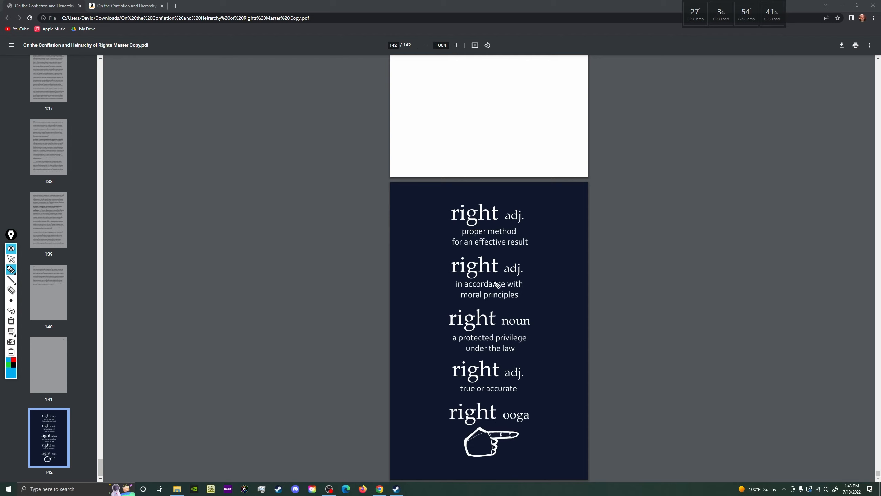
mouse_move(493, 281)
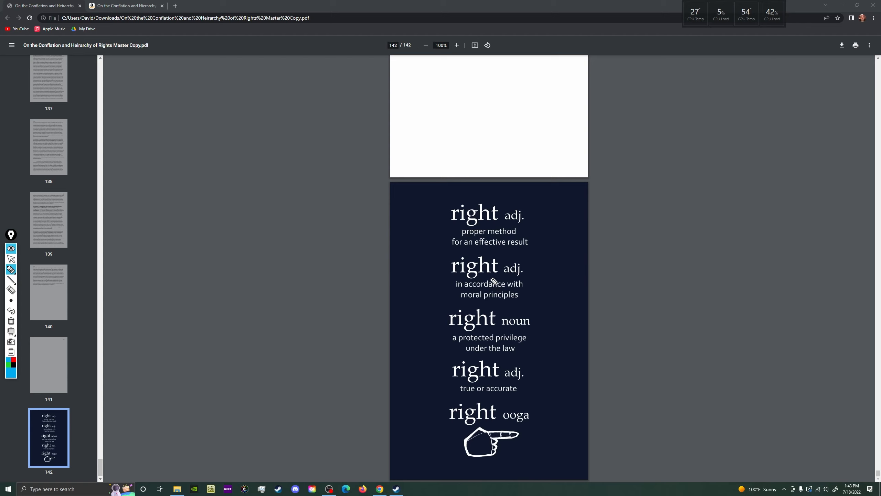
mouse_move(506, 332)
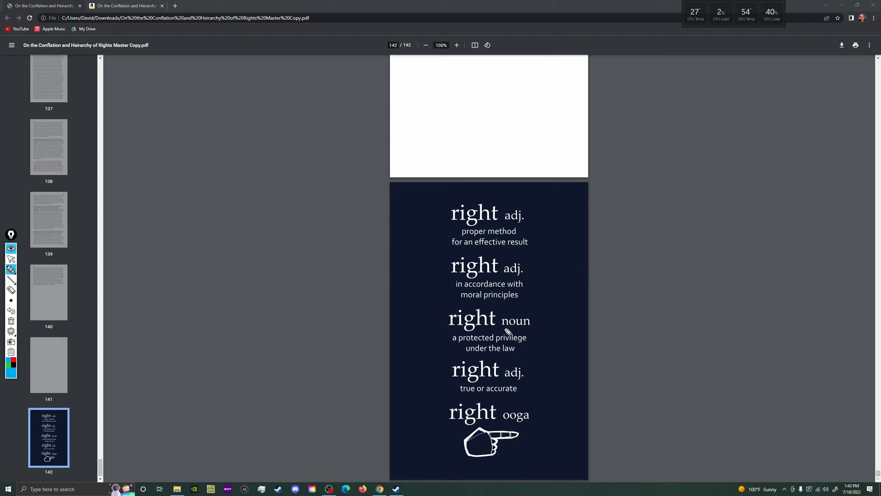
mouse_move(489, 370)
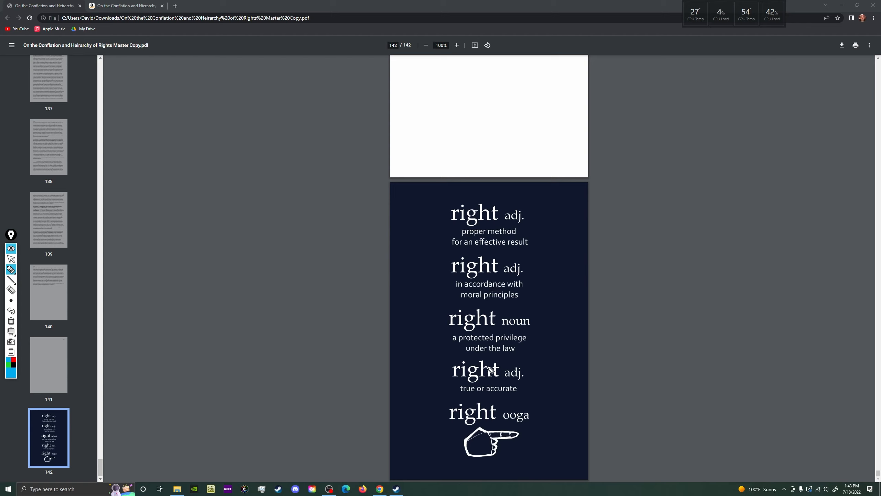
mouse_move(482, 366)
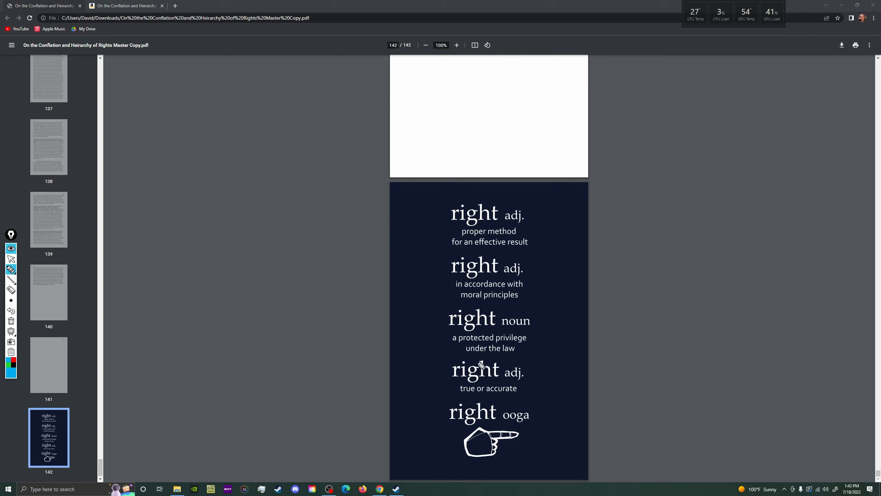
mouse_move(482, 369)
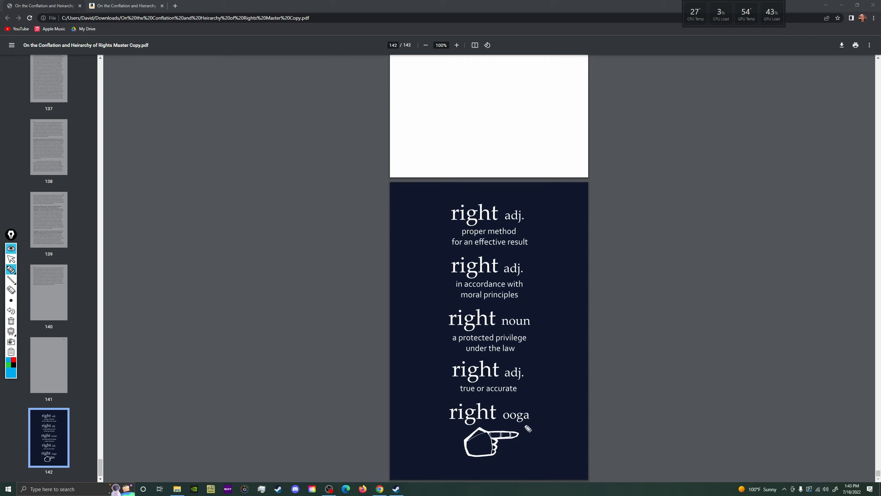
mouse_move(497, 363)
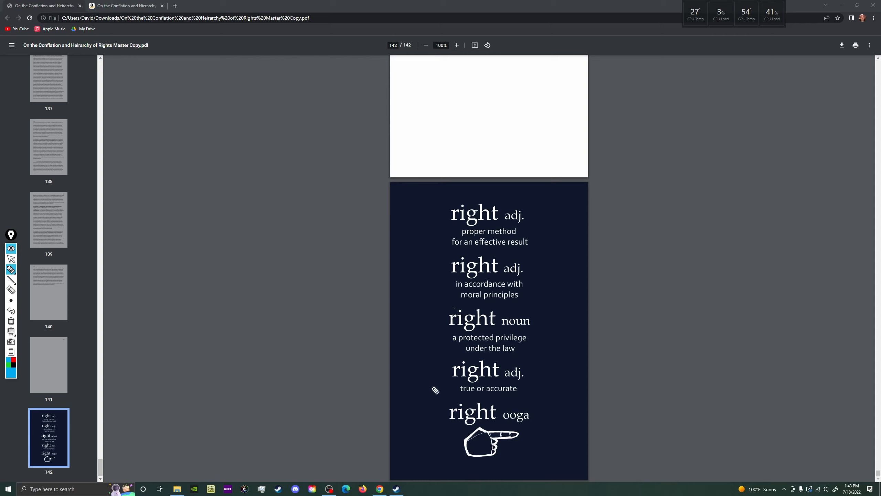
mouse_move(460, 397)
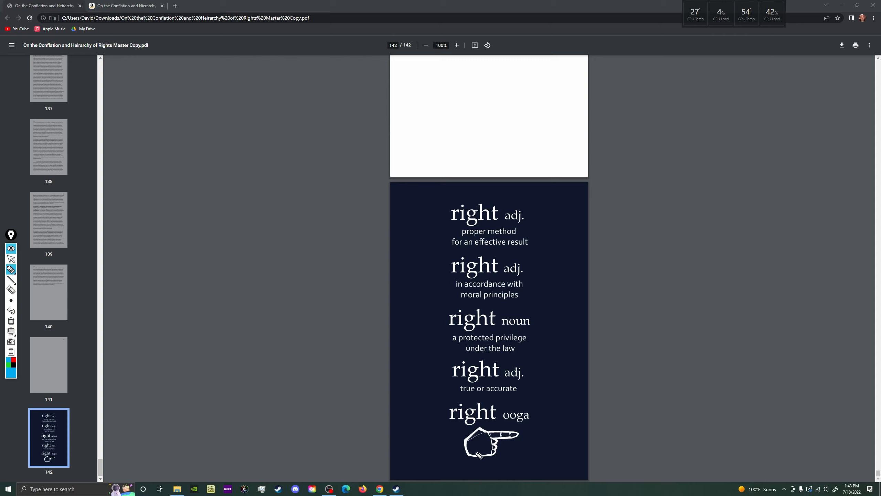
mouse_move(494, 421)
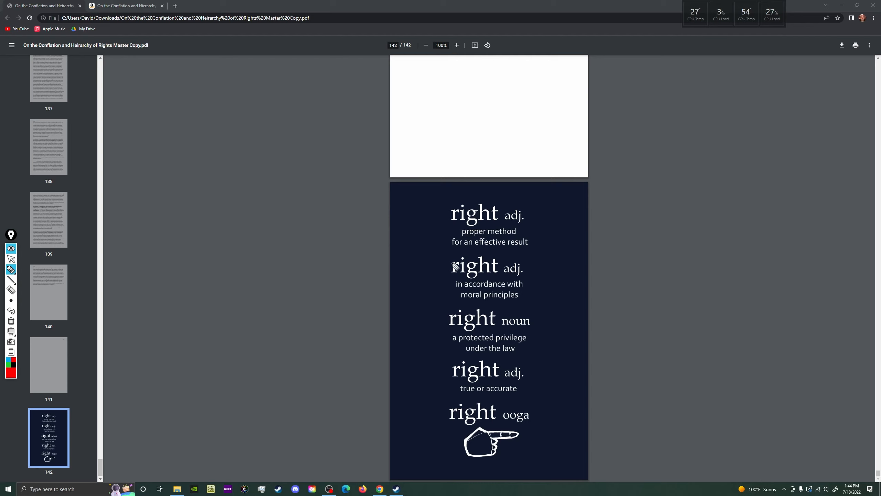
mouse_move(434, 237)
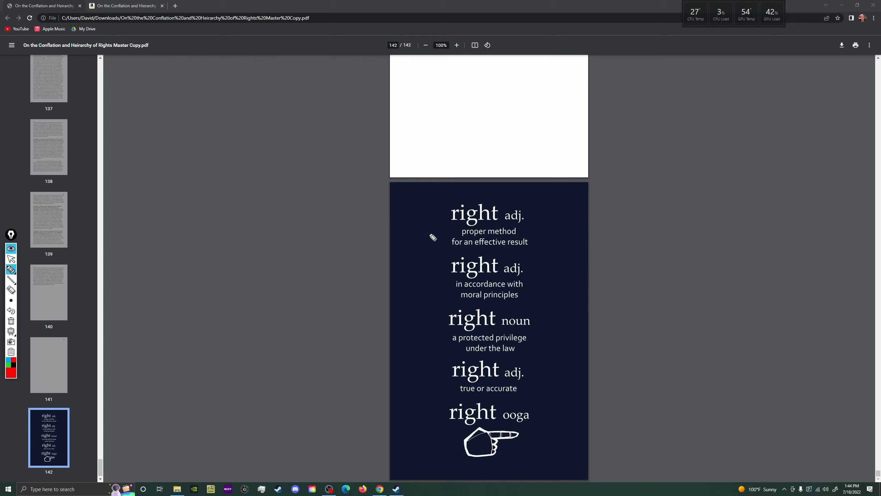
mouse_move(442, 234)
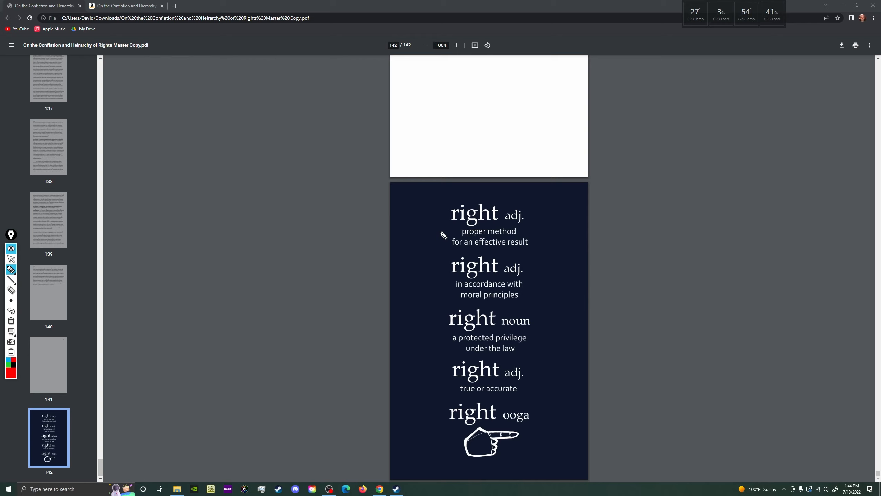
mouse_move(431, 237)
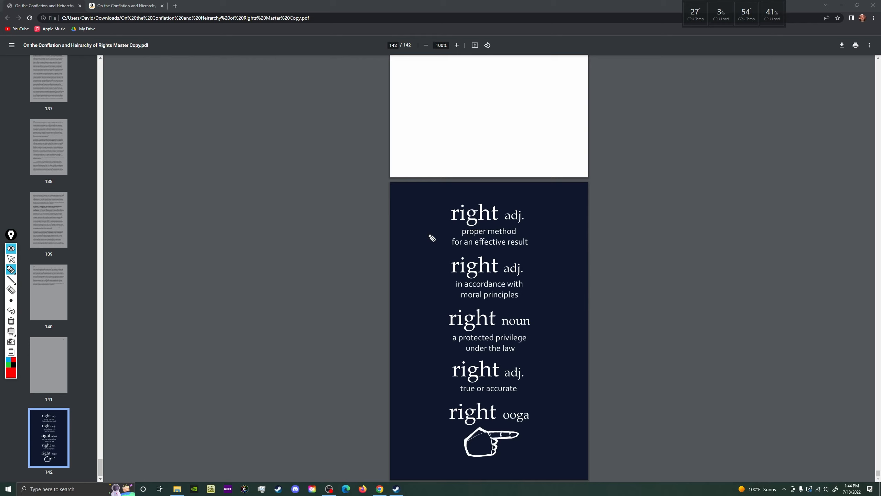
mouse_move(468, 227)
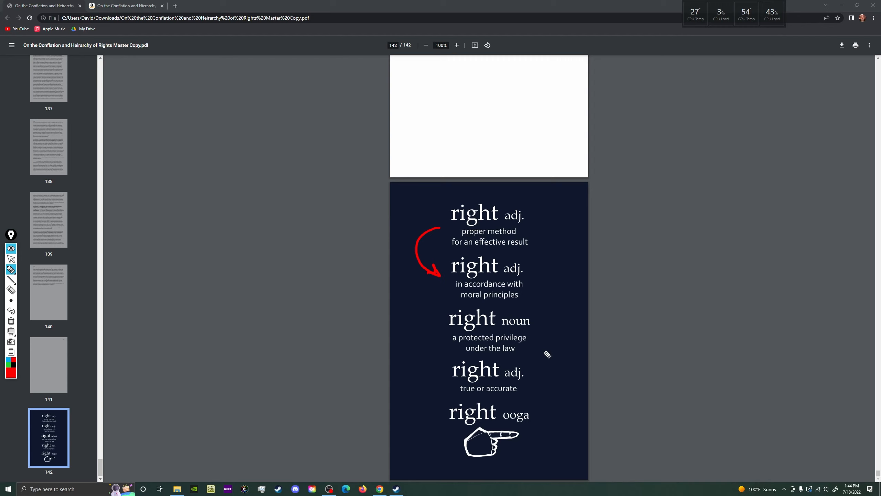
- Draw a red arrow curving from the fourth 'right' definition up to the second
left_click_drag(534, 377, 537, 286)
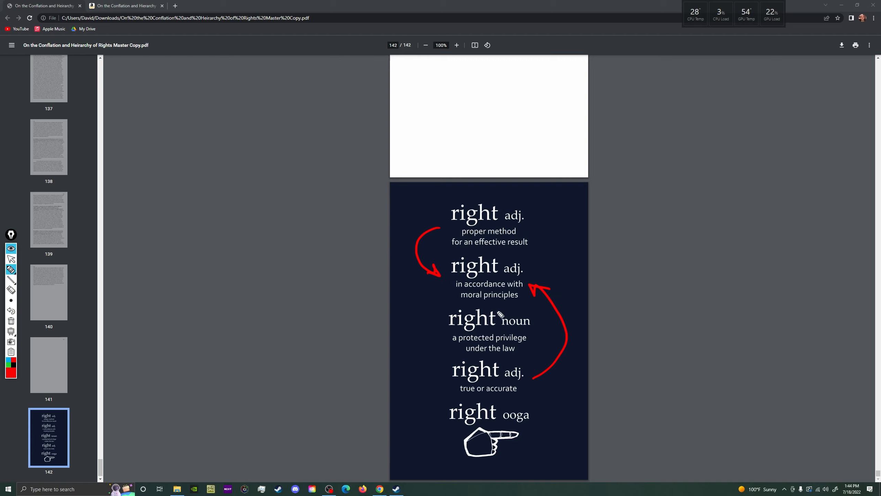
mouse_move(530, 284)
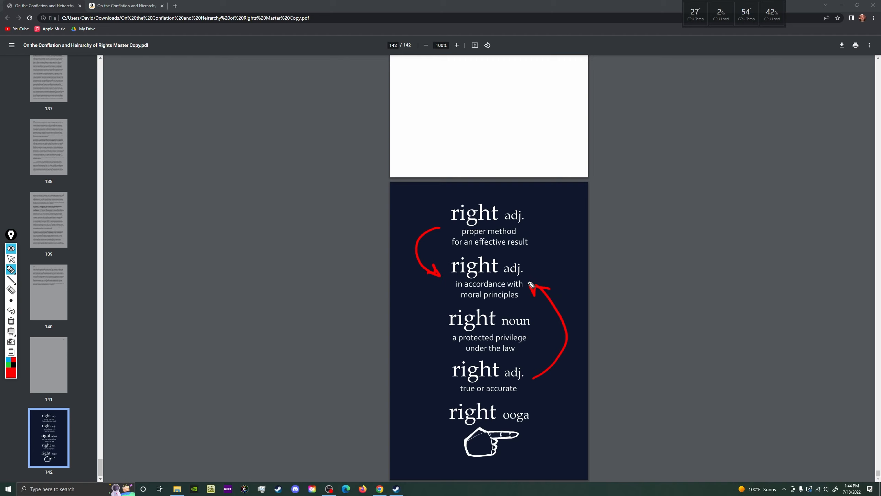
mouse_move(454, 322)
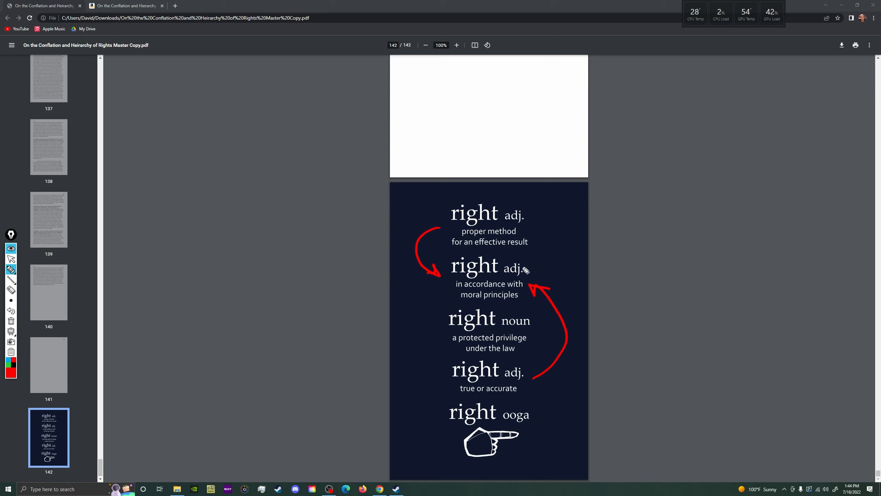
mouse_move(538, 340)
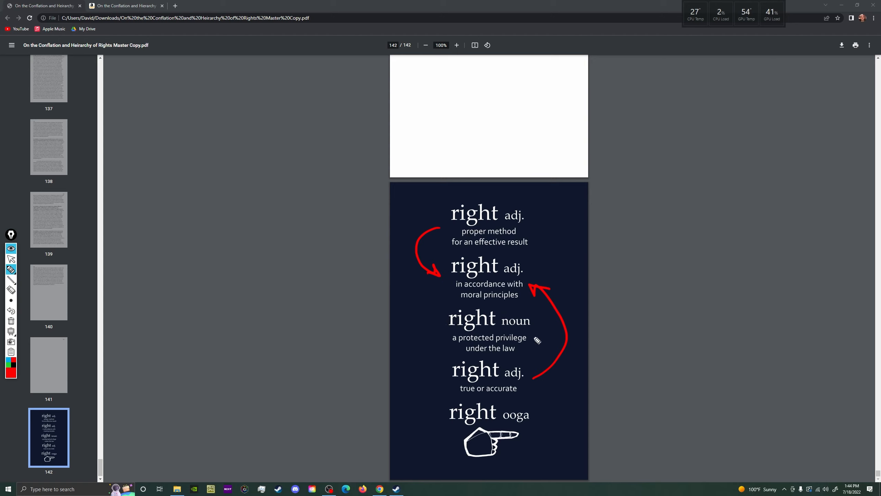
mouse_move(542, 376)
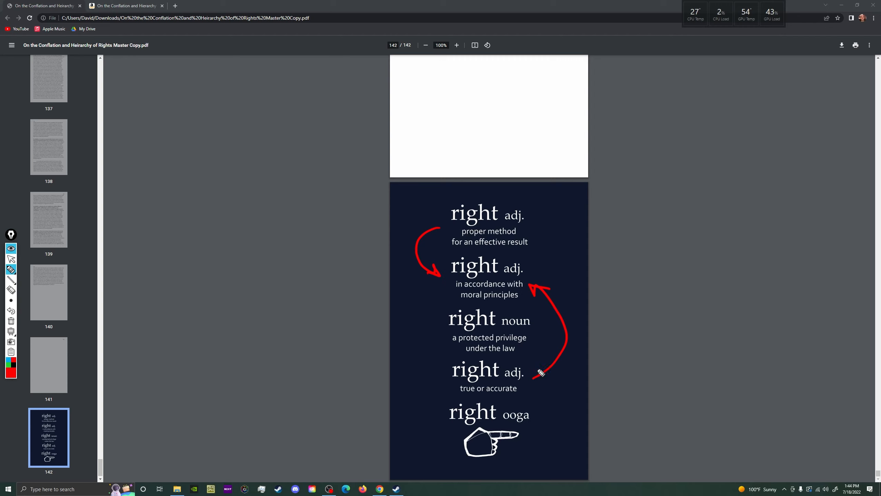
mouse_move(534, 375)
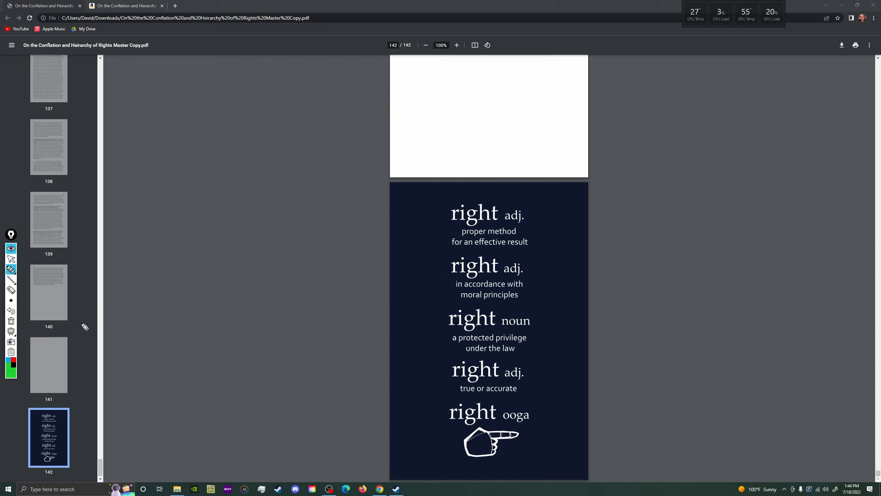
mouse_move(446, 238)
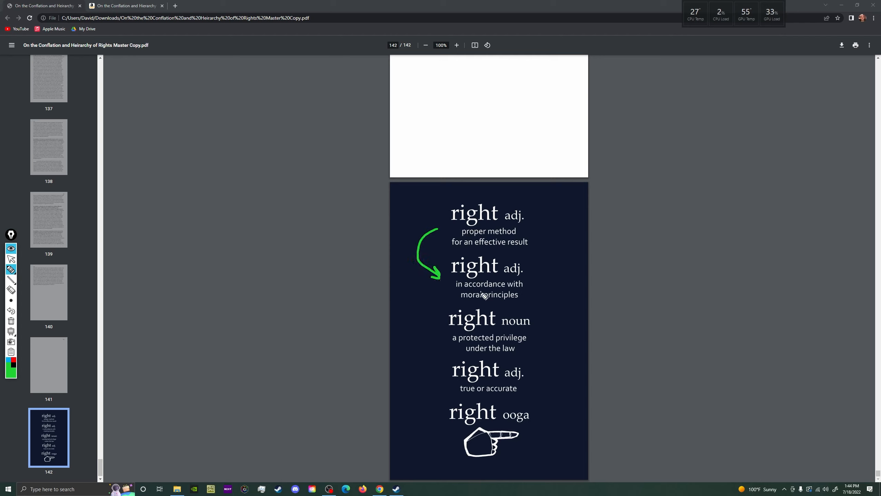
mouse_move(474, 306)
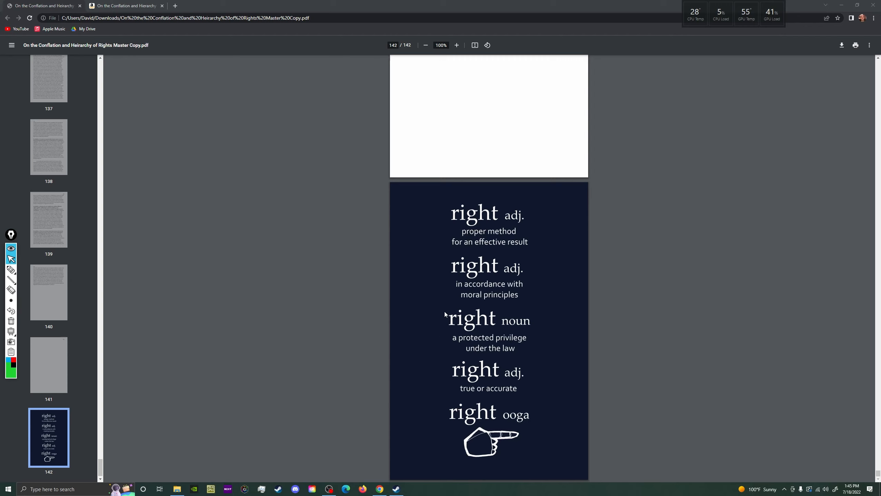
mouse_move(484, 368)
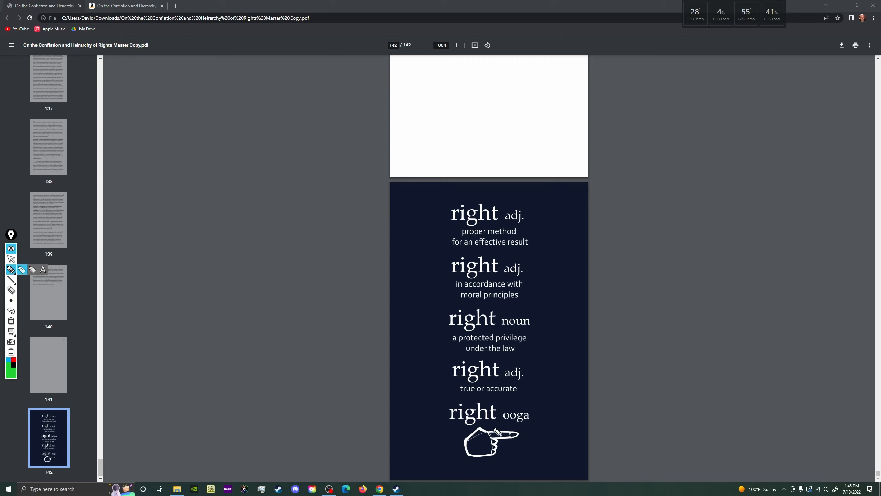
mouse_move(460, 404)
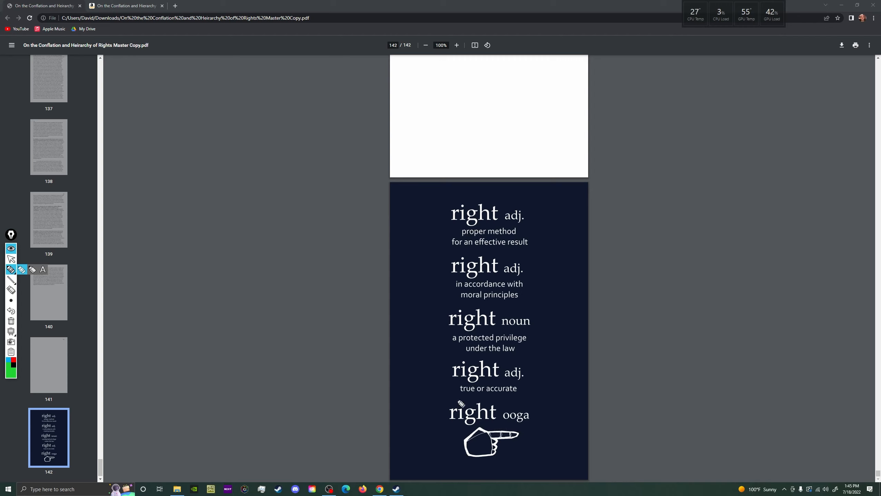
mouse_move(509, 439)
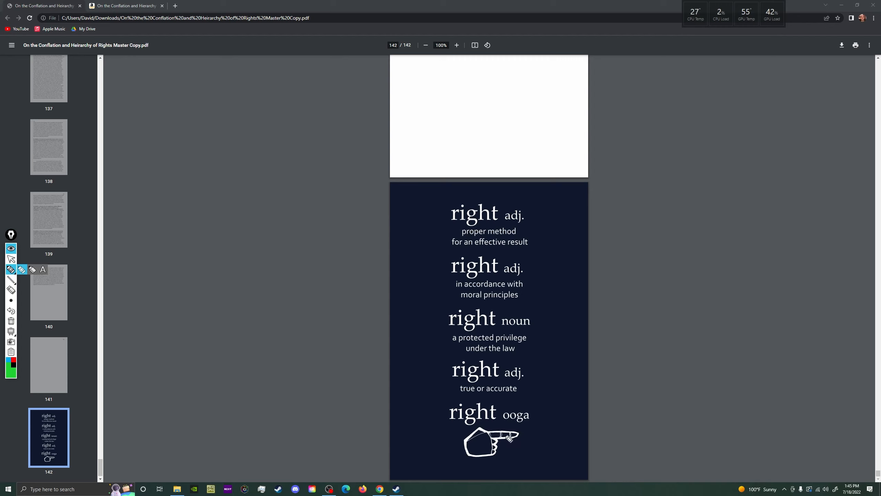
mouse_move(507, 438)
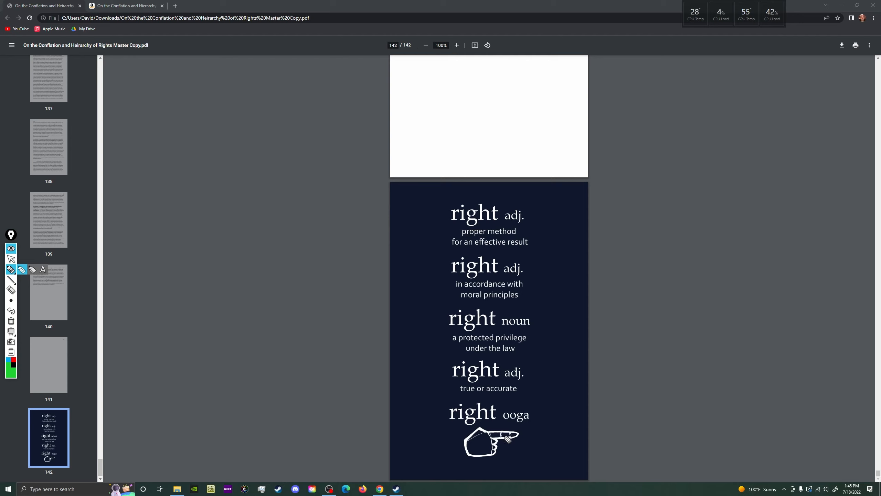
mouse_move(509, 405)
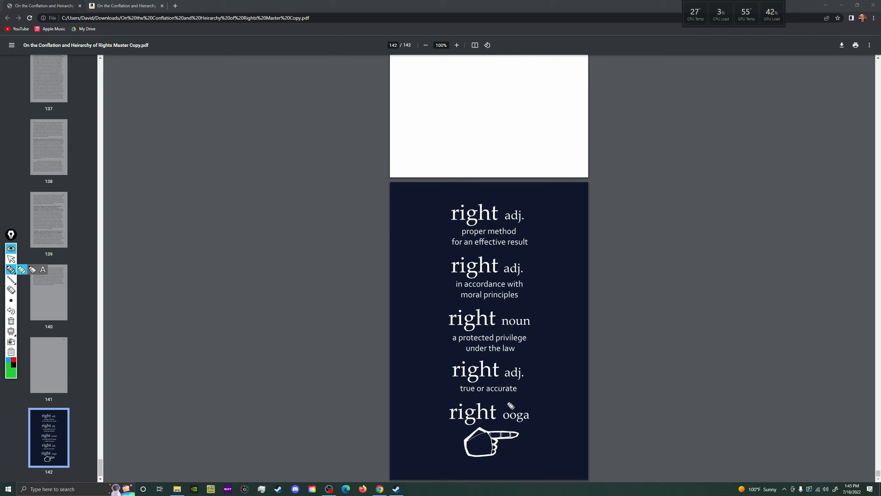
mouse_move(444, 433)
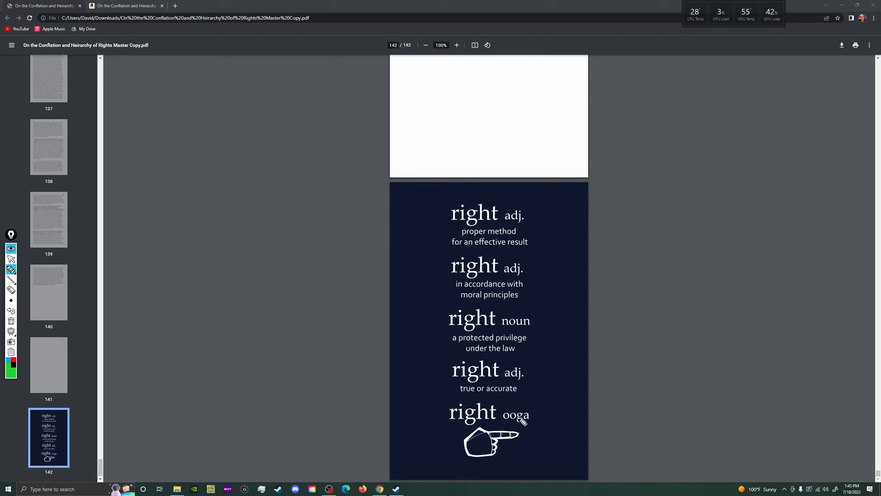
mouse_move(515, 423)
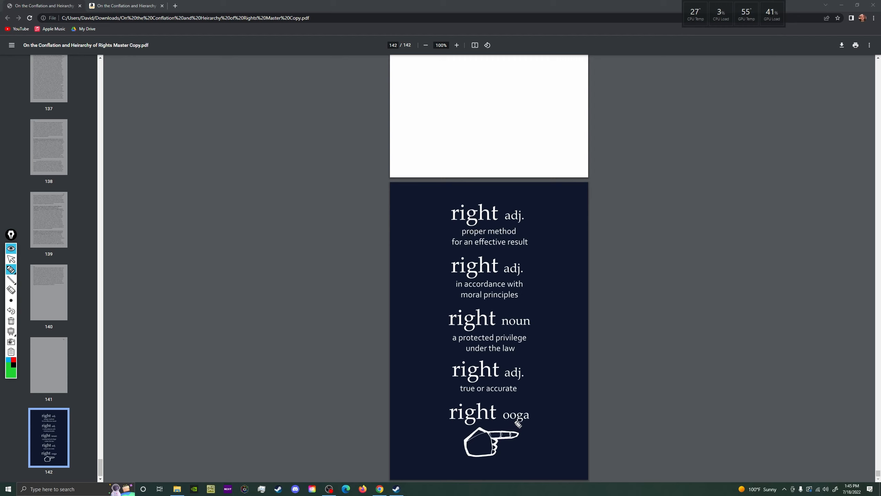
mouse_move(502, 425)
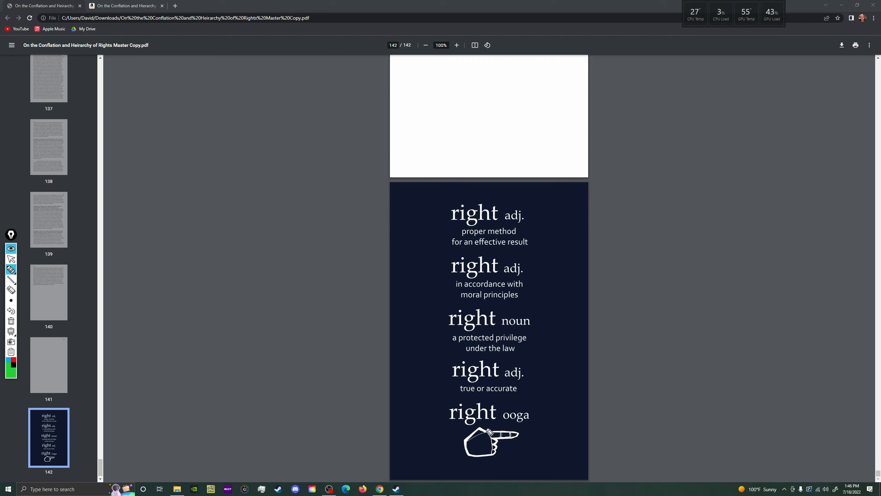
mouse_move(430, 419)
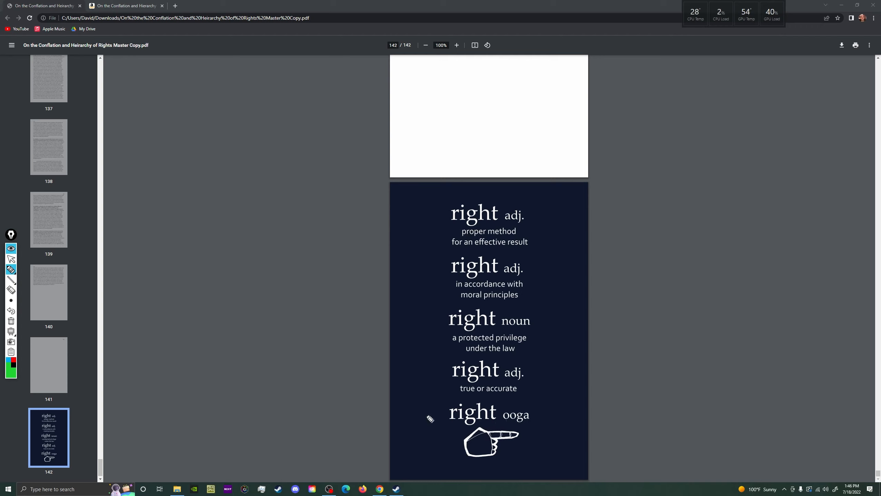
mouse_move(495, 407)
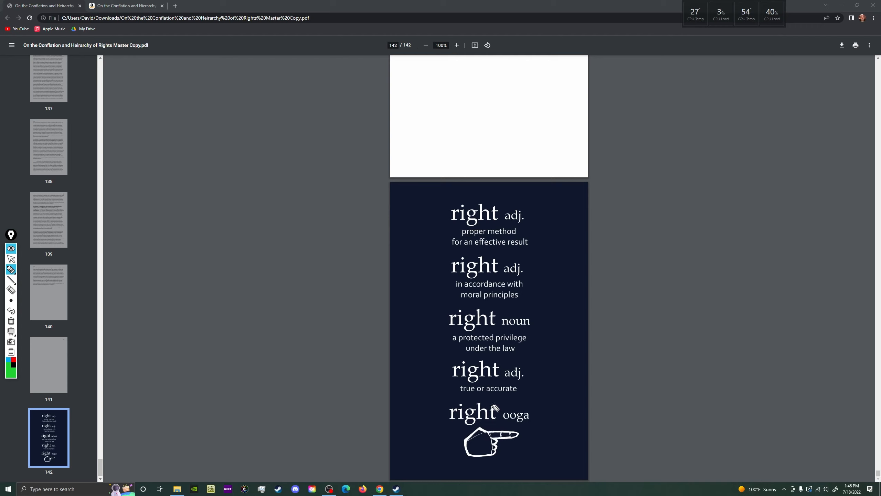
mouse_move(491, 404)
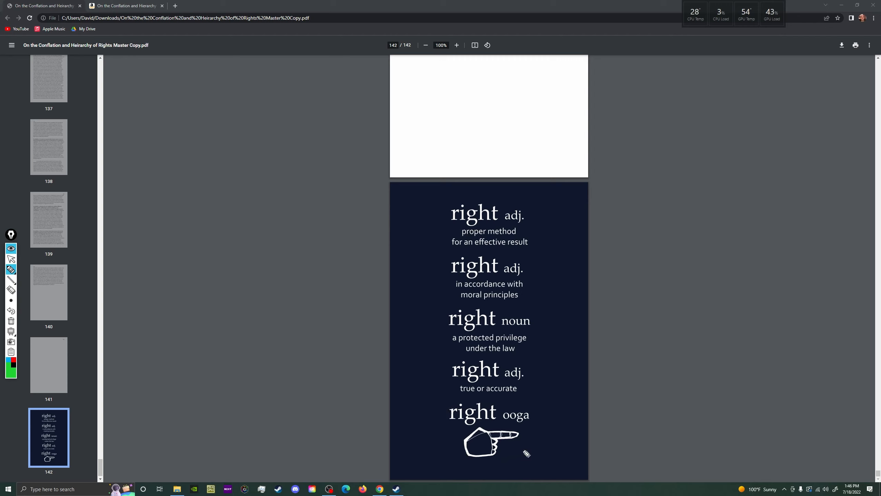
mouse_move(535, 406)
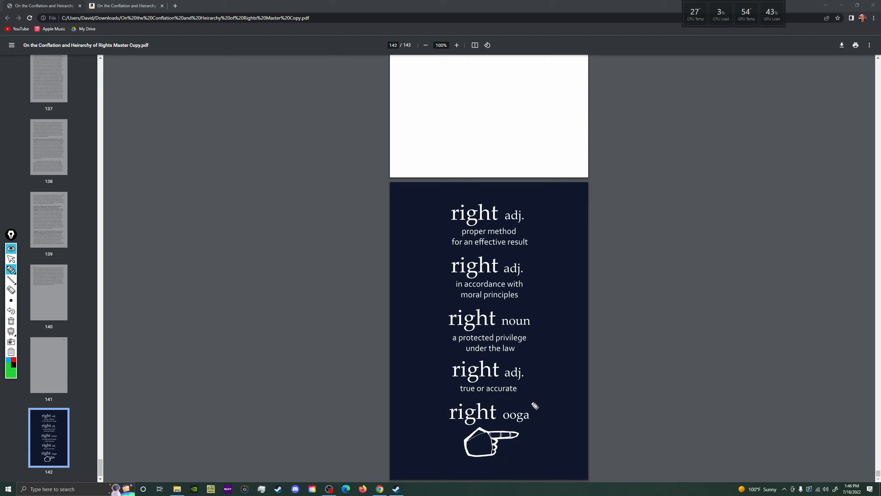
mouse_move(524, 409)
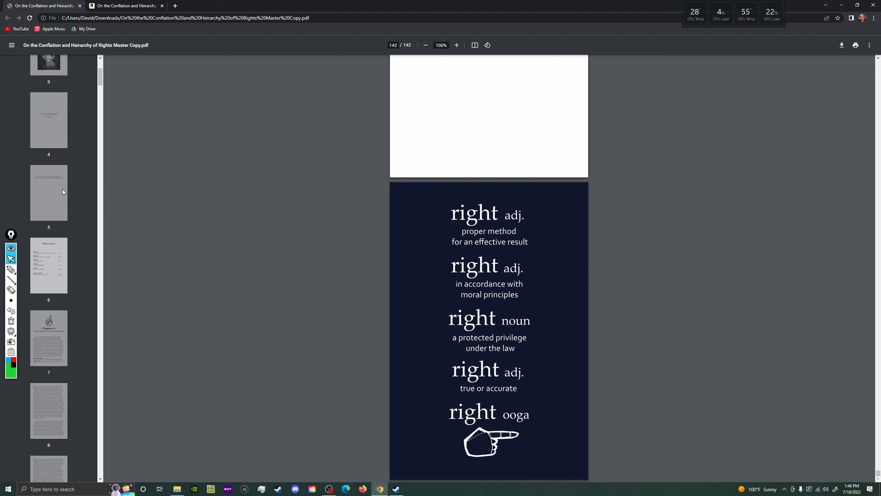
- Show page 6's Table of Contents and scroll down through its chapter list
left_click(48, 230)
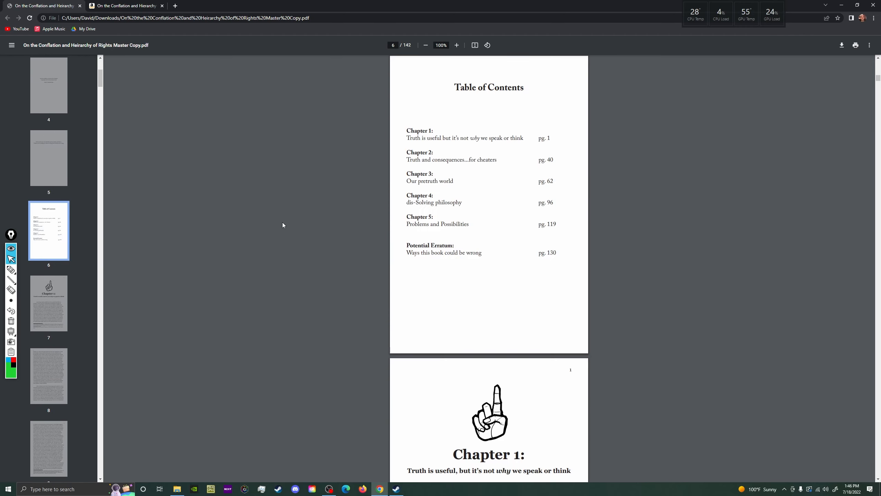
mouse_move(445, 201)
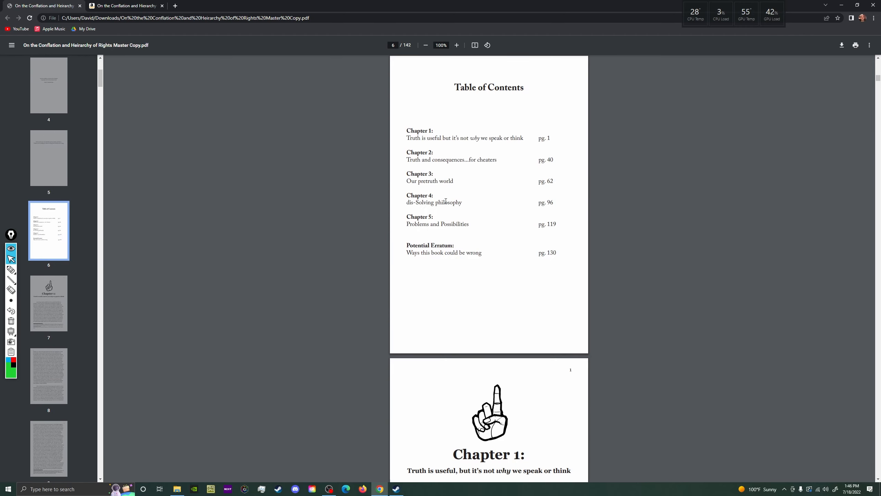
scroll("down", 3)
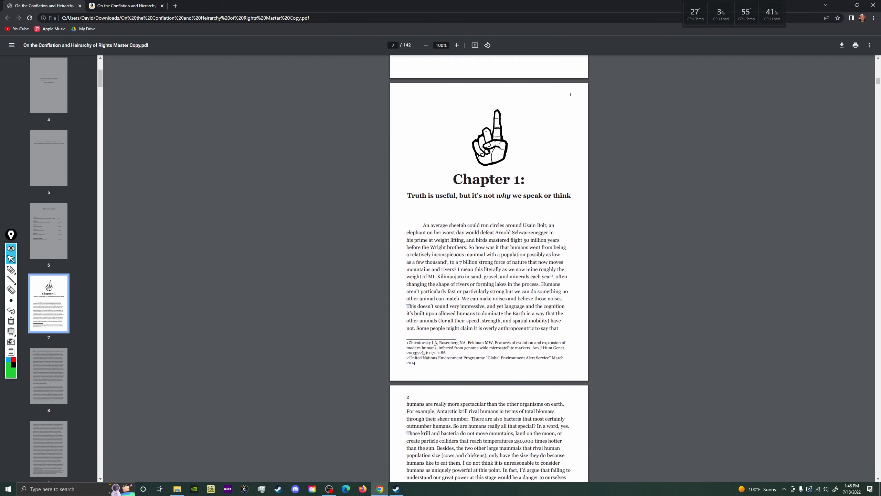
scroll("down", 3)
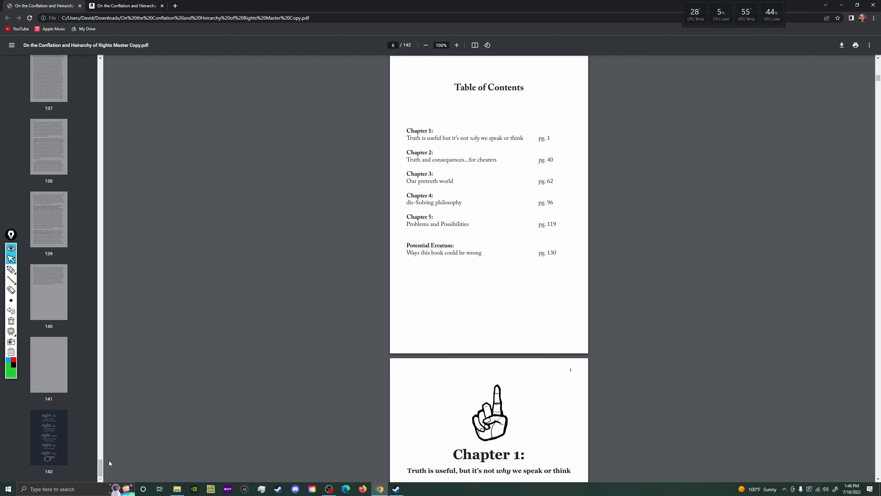
- Show page 142, the back cover listing the five definitions of 'right'
left_click(49, 436)
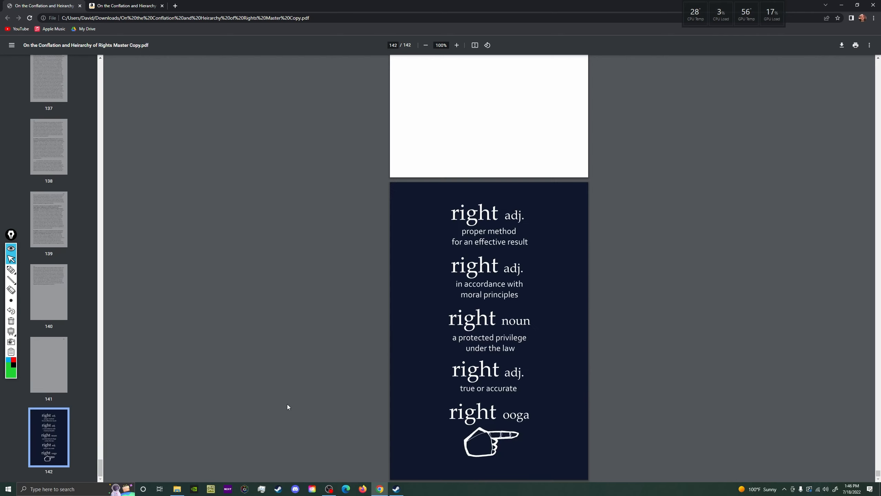
mouse_move(517, 394)
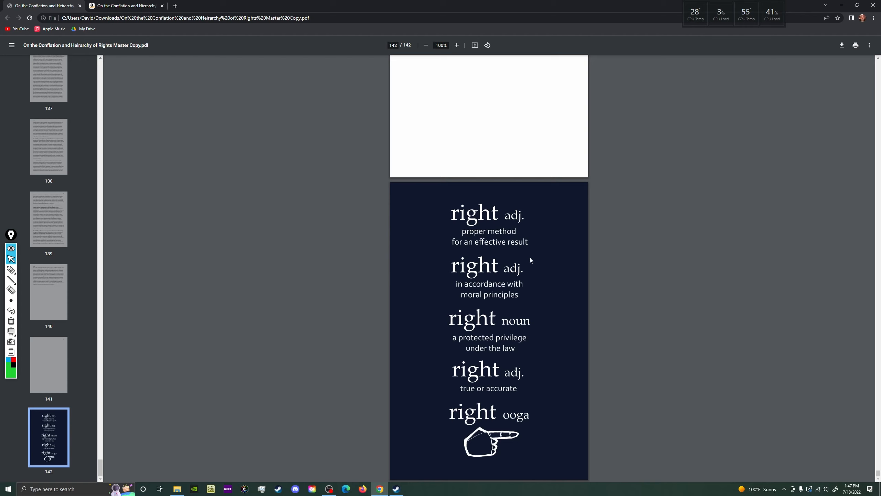
mouse_move(499, 235)
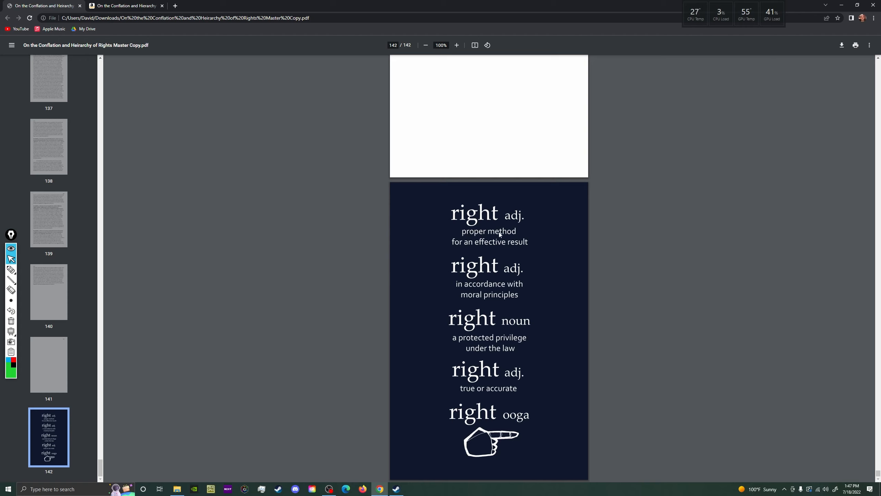
mouse_move(477, 397)
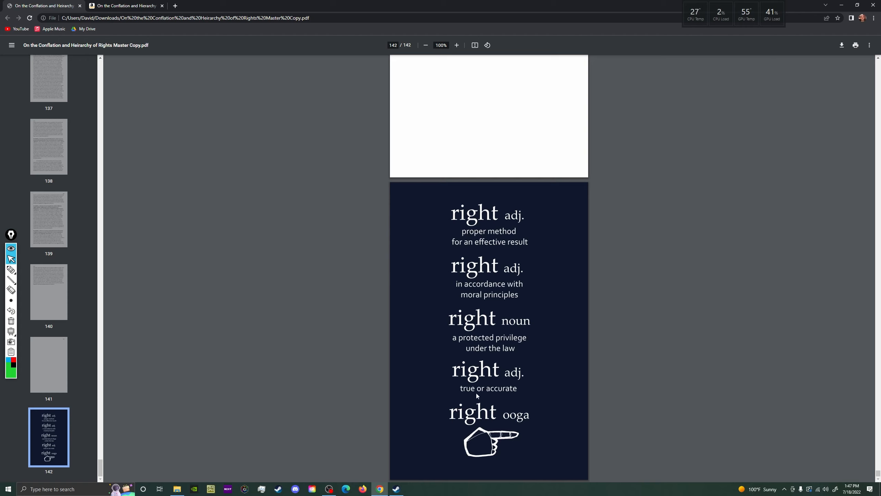
mouse_move(488, 305)
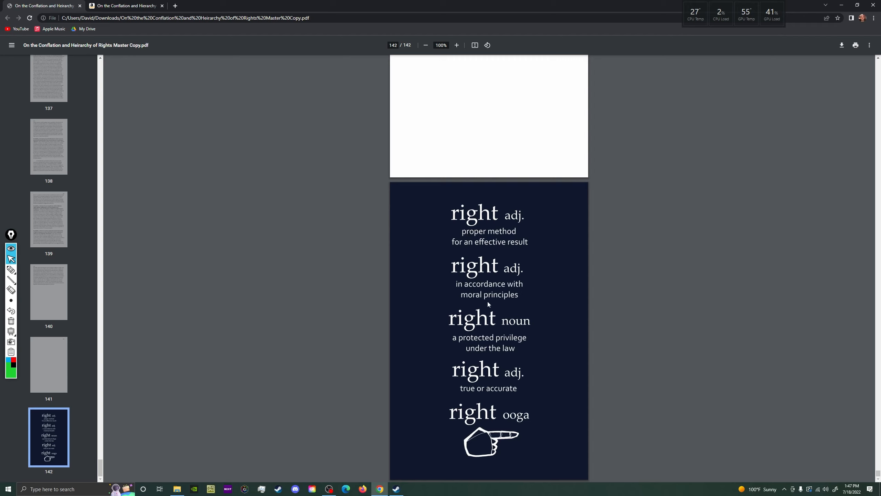
mouse_move(494, 386)
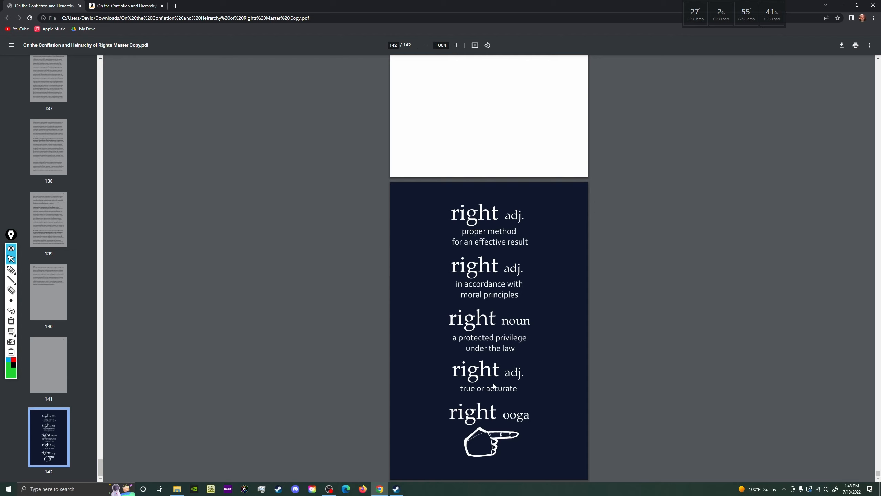
mouse_move(526, 391)
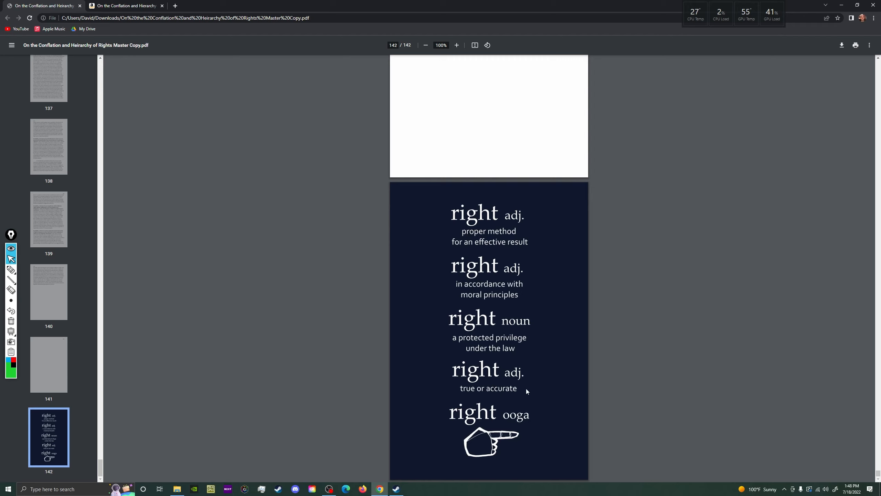
mouse_move(516, 205)
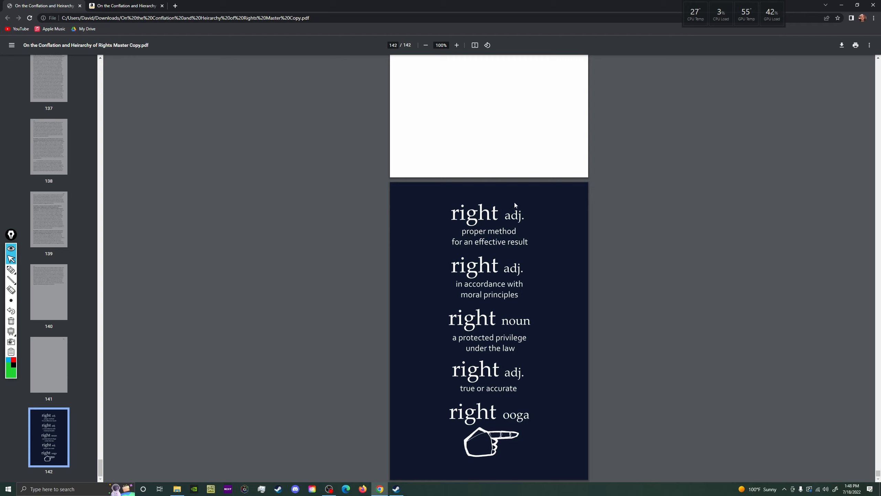
mouse_move(451, 212)
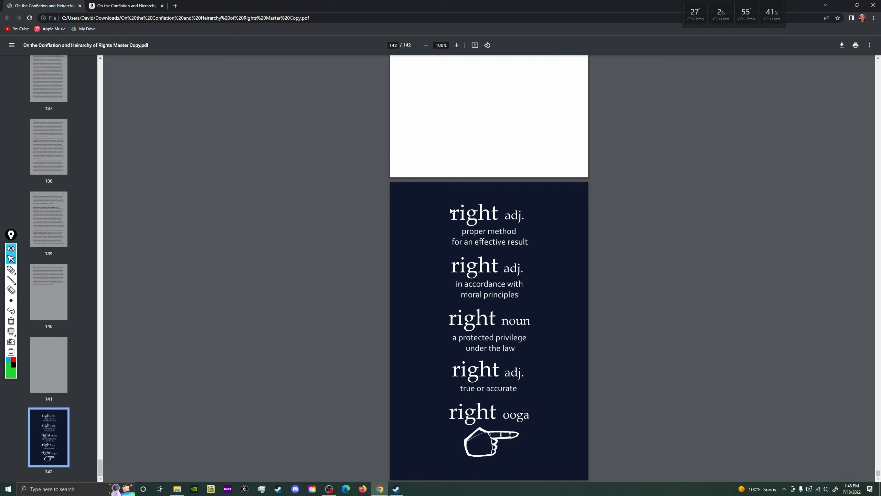
mouse_move(486, 454)
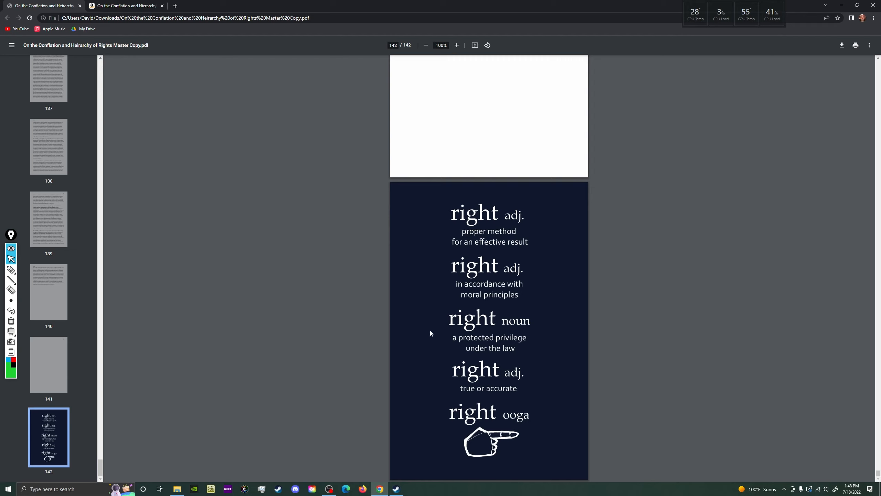
mouse_move(505, 420)
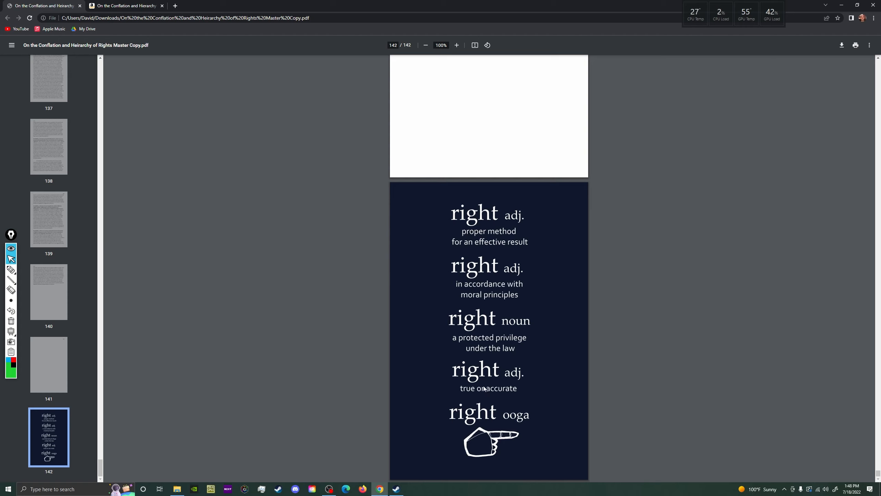
mouse_move(510, 397)
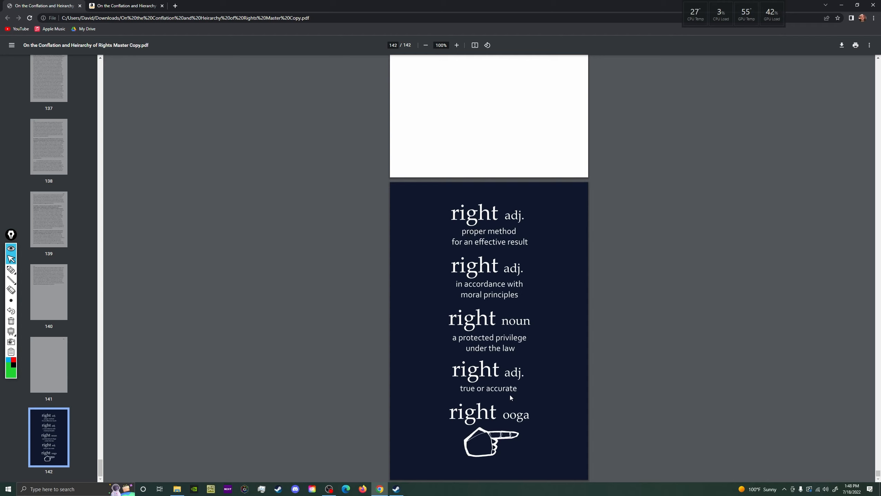
mouse_move(259, 388)
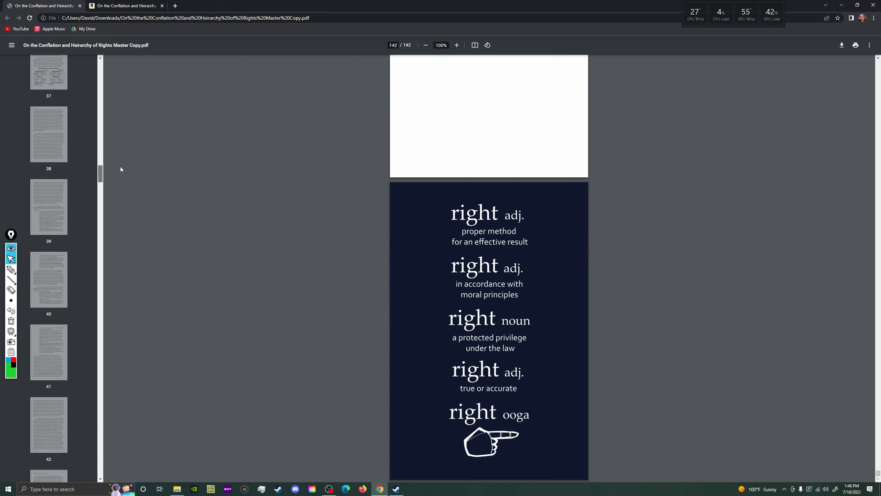
- Jump from the thumbnail sidebar toward the Table of Contents and scroll down the page
left_click(48, 138)
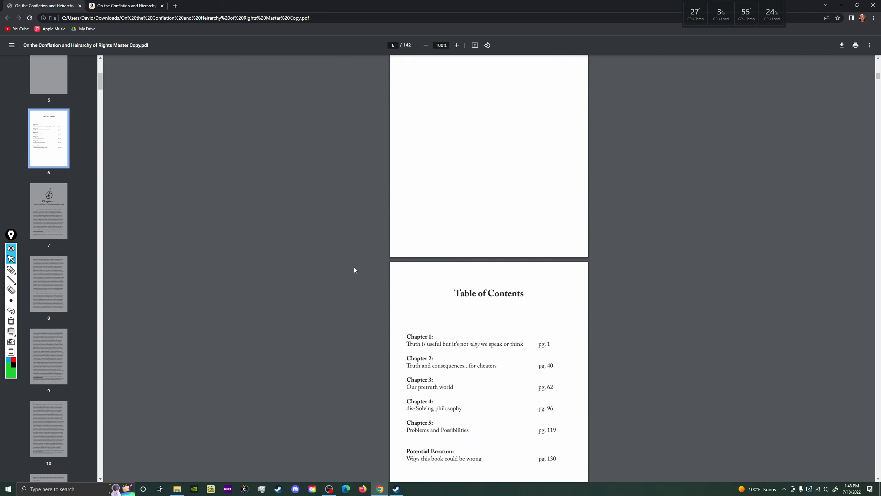
scroll("down", 3)
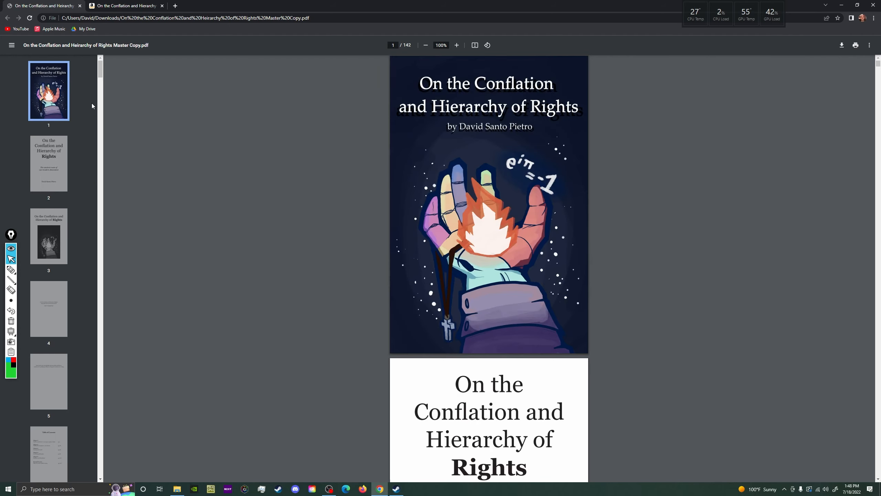
mouse_move(371, 167)
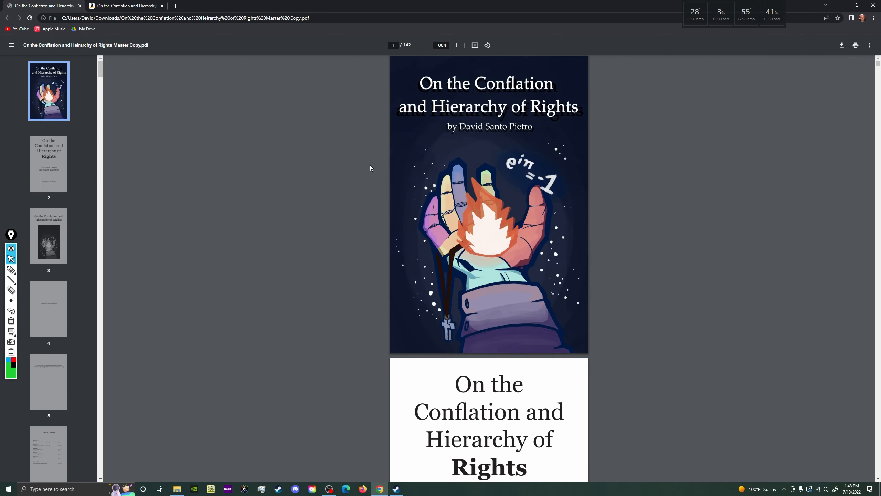
mouse_move(510, 147)
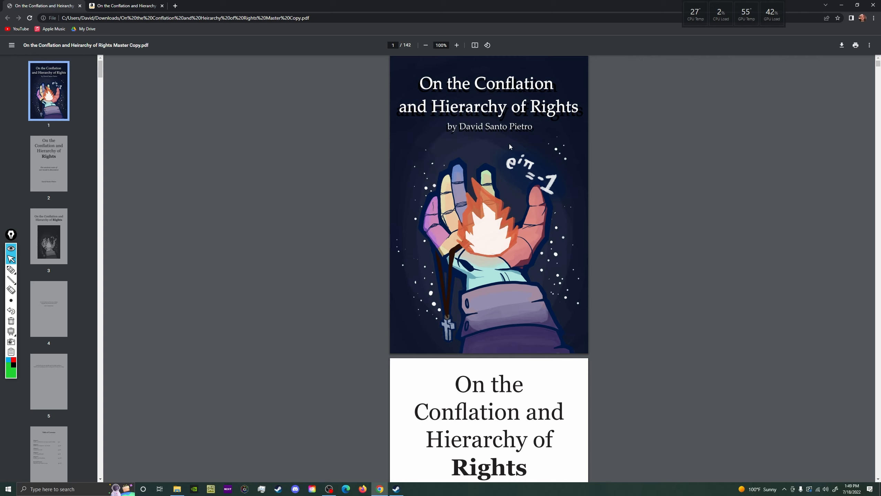
mouse_move(524, 123)
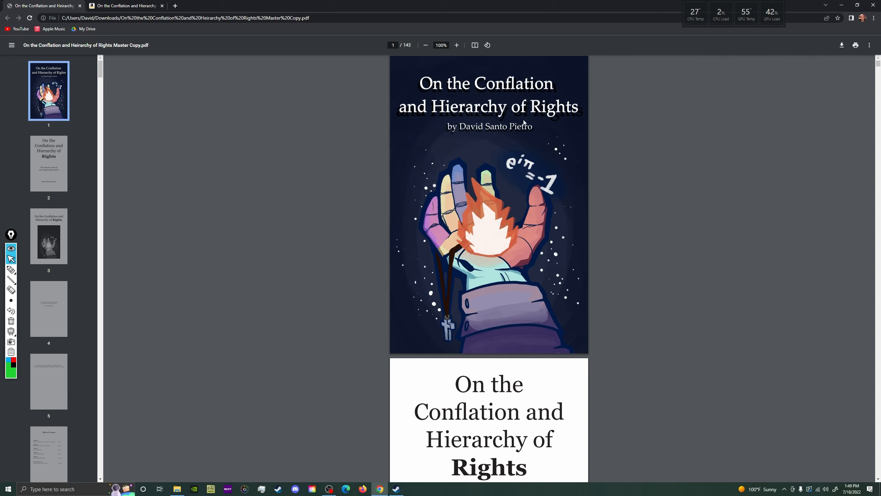
mouse_move(405, 126)
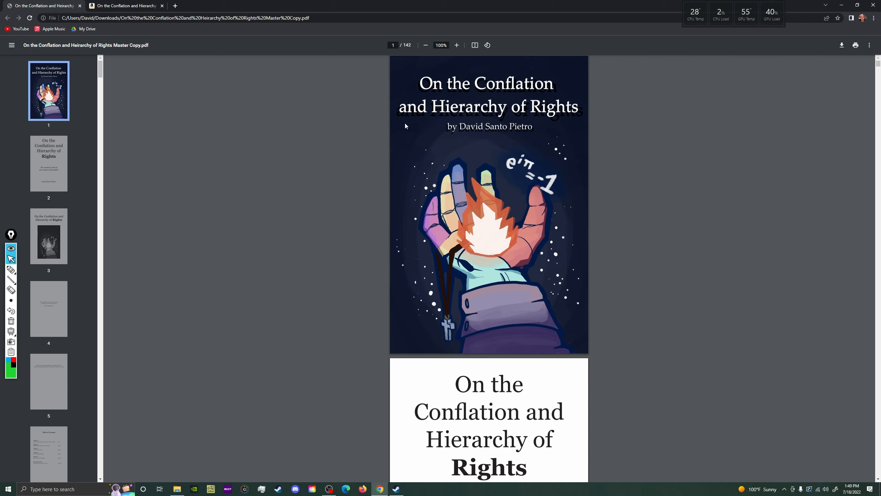
mouse_move(567, 136)
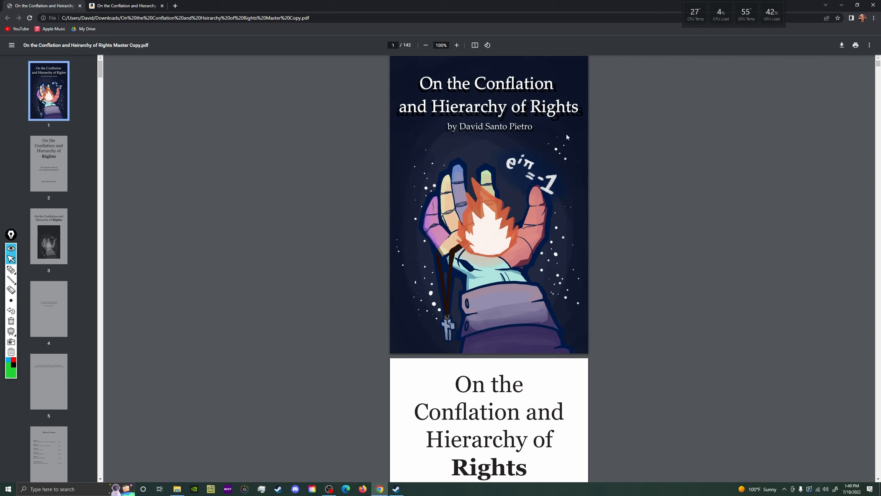
mouse_move(581, 123)
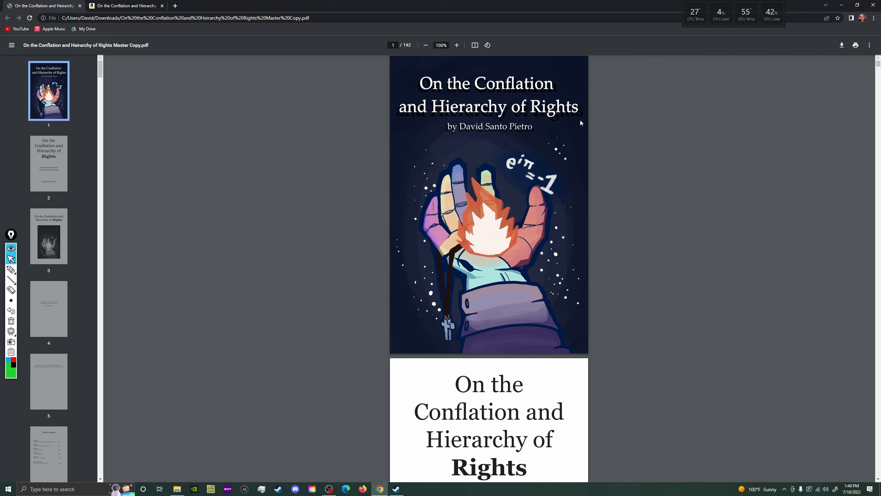
mouse_move(514, 73)
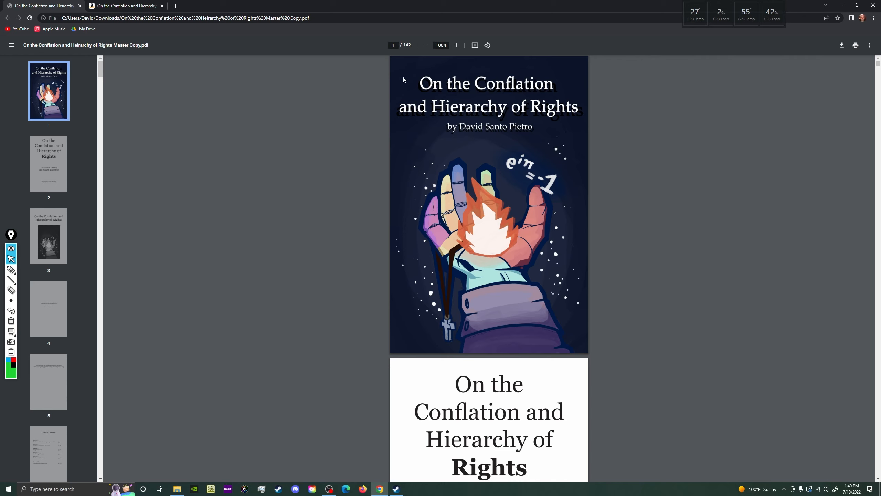
mouse_move(426, 136)
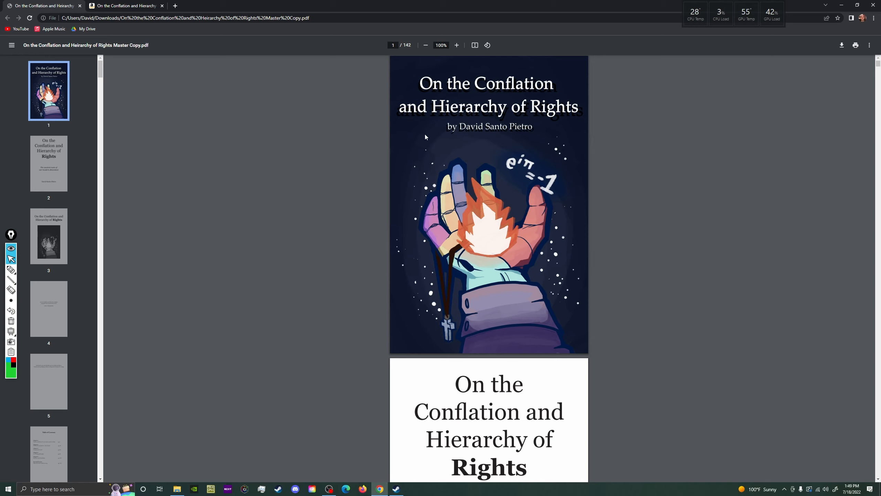
mouse_move(582, 128)
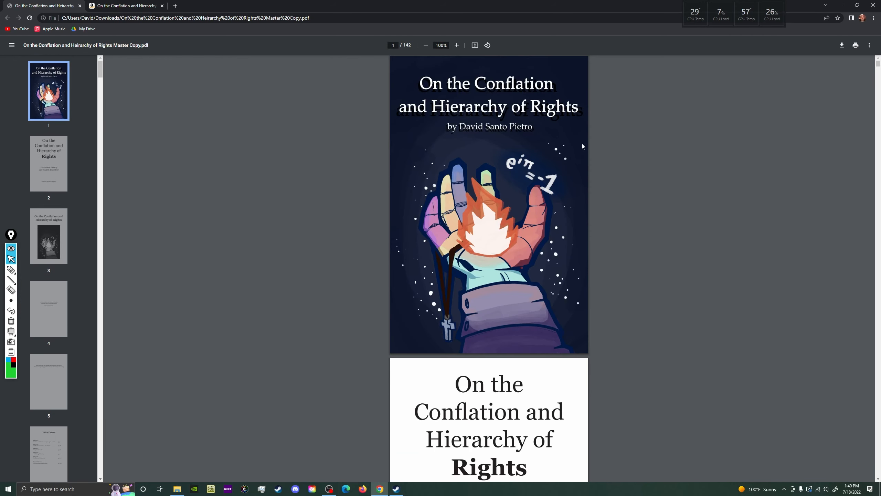
mouse_move(541, 152)
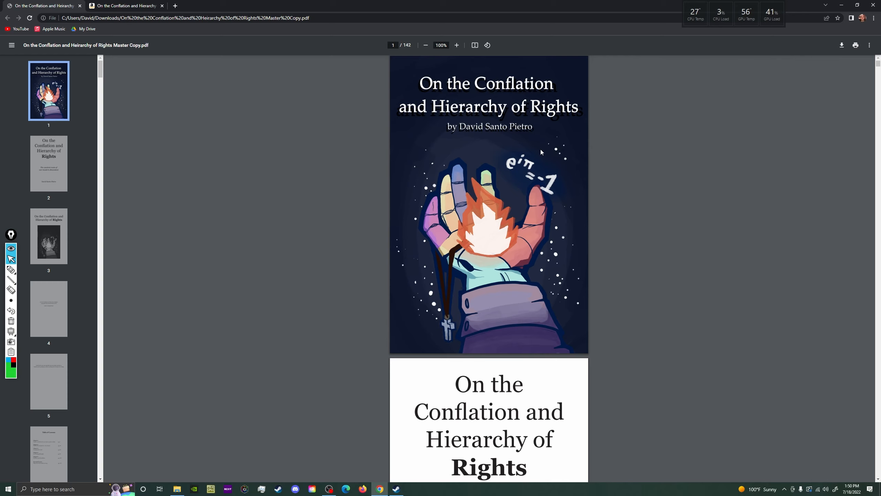
mouse_move(437, 112)
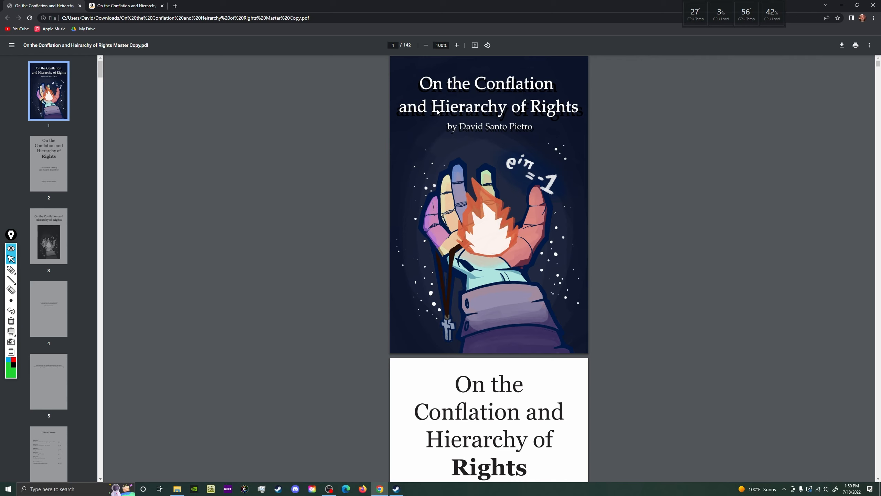
mouse_move(291, 144)
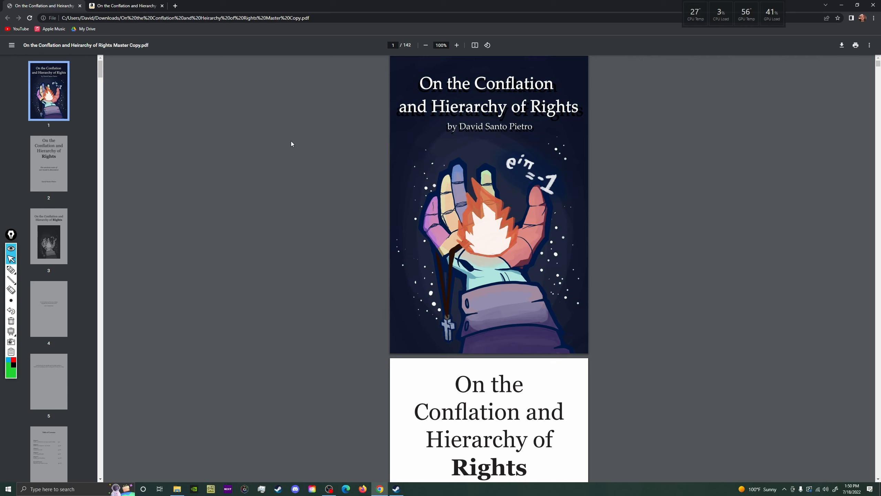
mouse_move(266, 206)
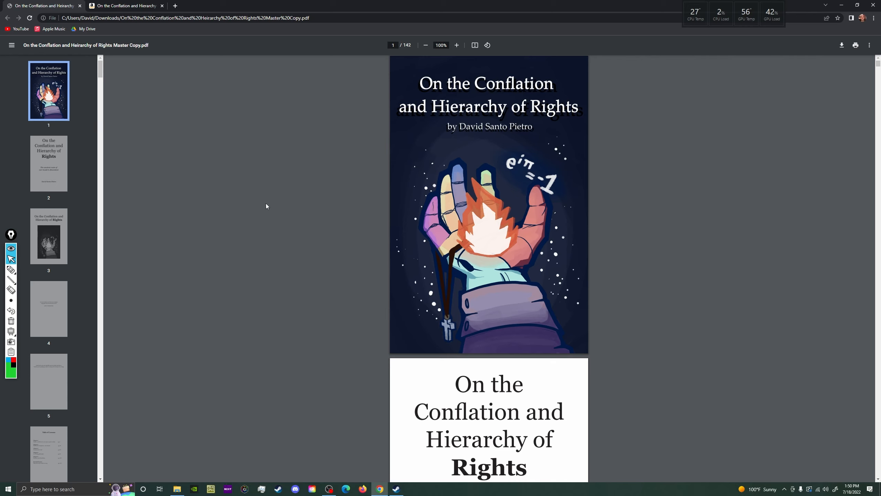
mouse_move(298, 277)
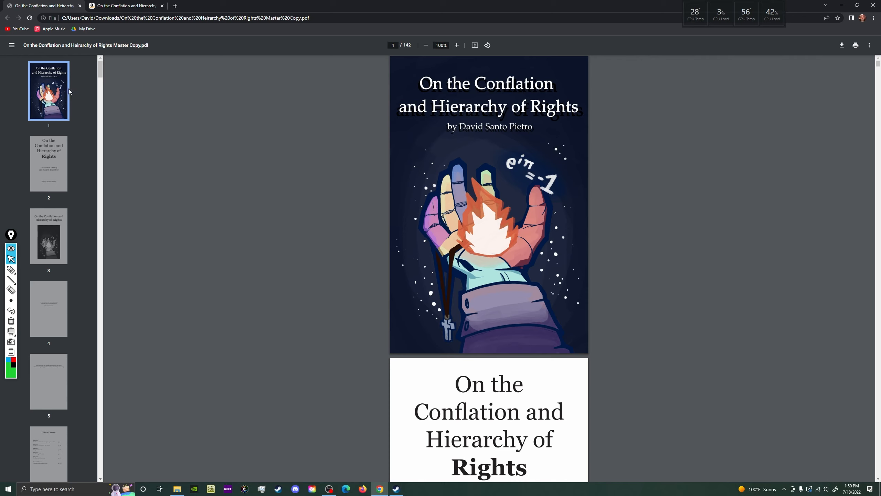
mouse_move(624, 244)
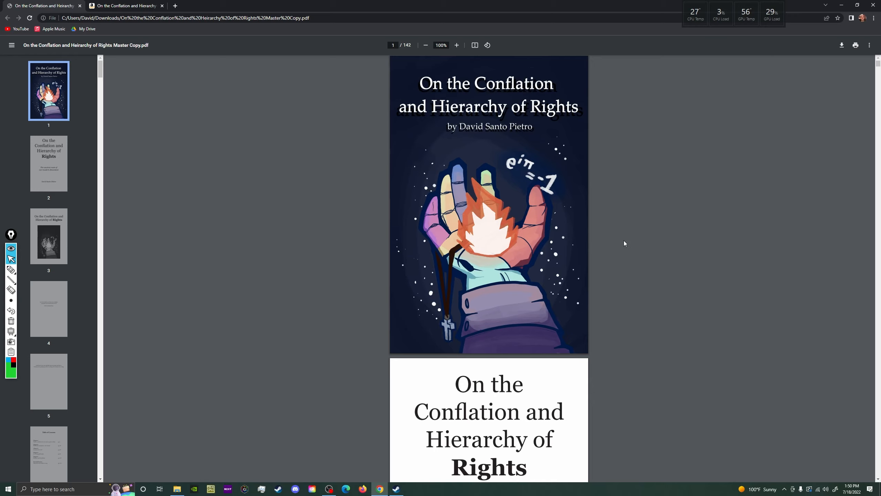